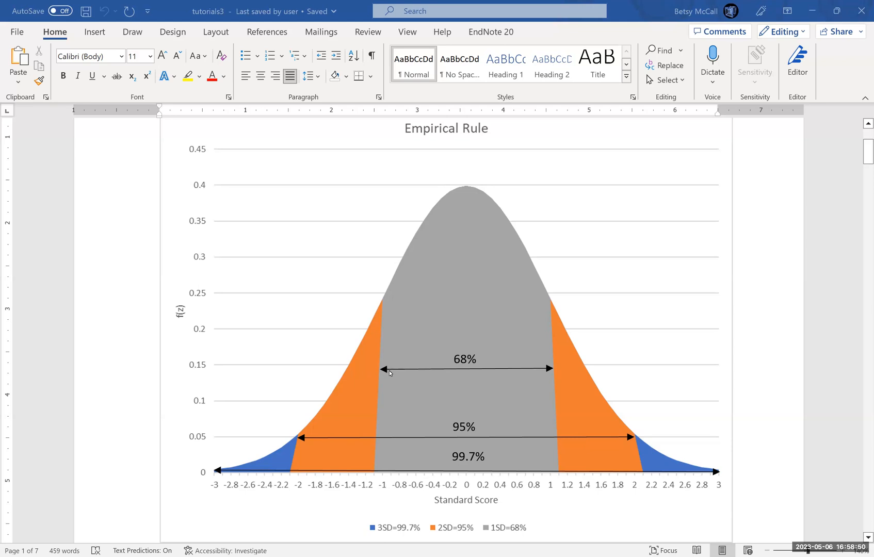
mouse_move(556, 369)
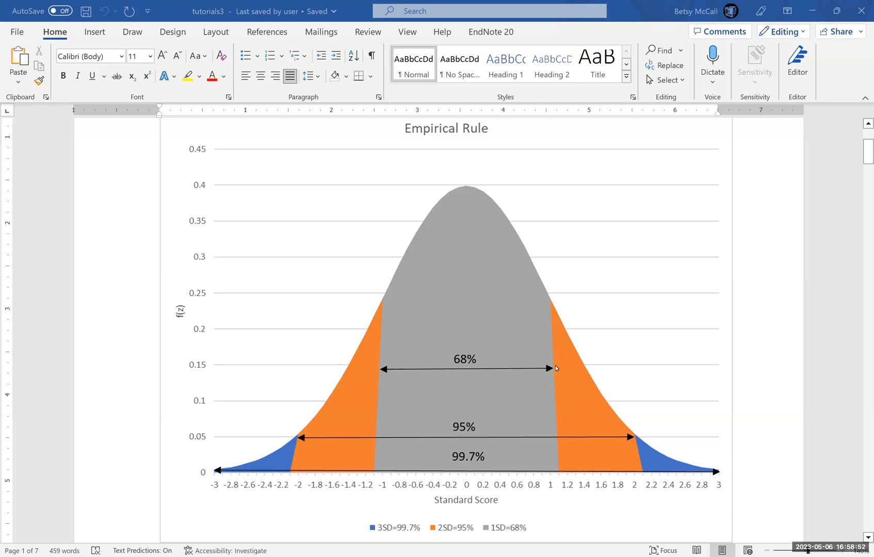
mouse_move(473, 364)
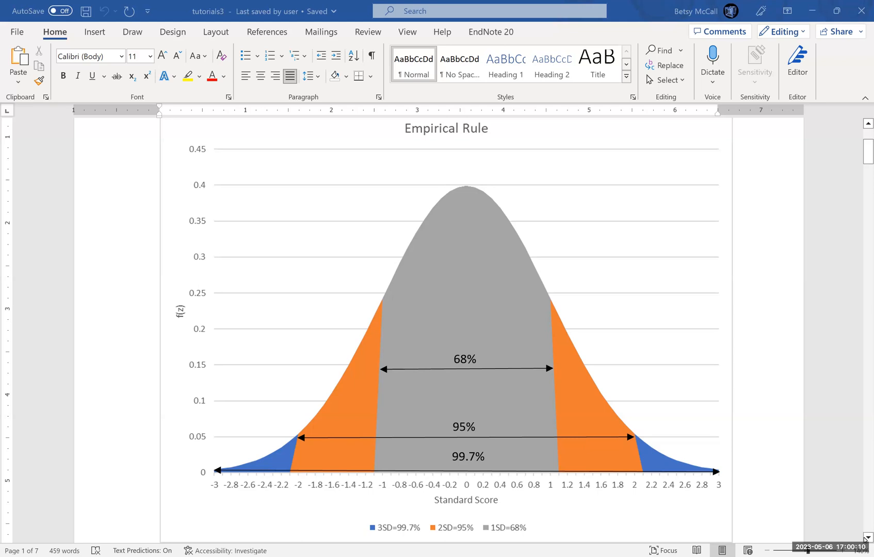
Scroll past the chart to the z formula and the ACT problem (mean 21, st.dev. 5).
scroll(down, 3)
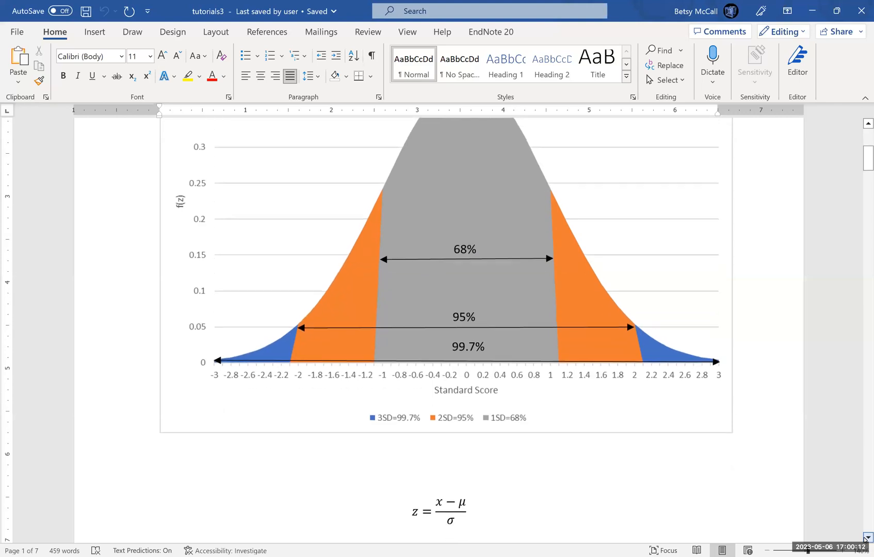
scroll(down, 3)
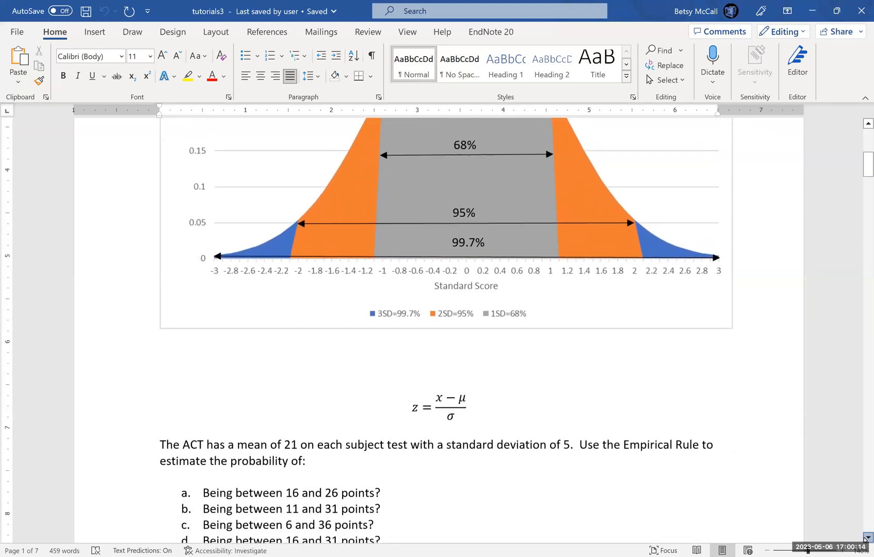
scroll(down, 3)
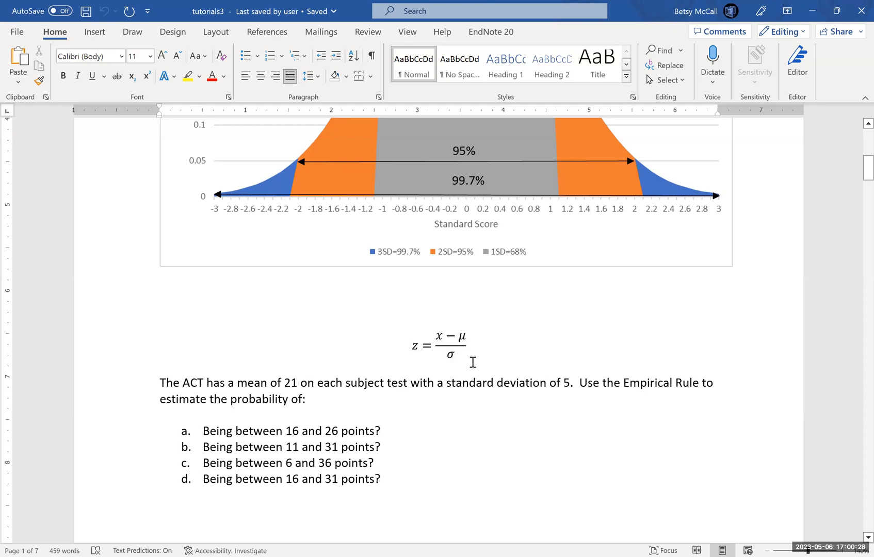
mouse_move(365, 349)
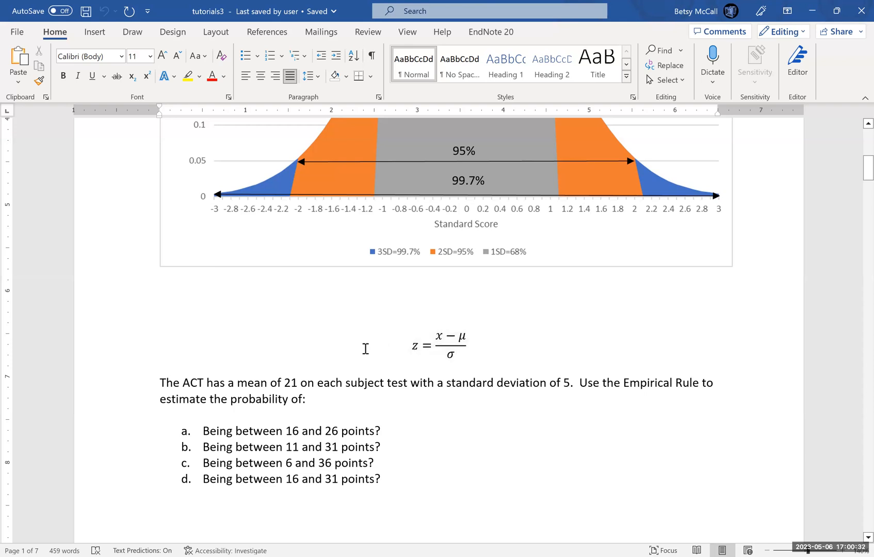
click(439, 337)
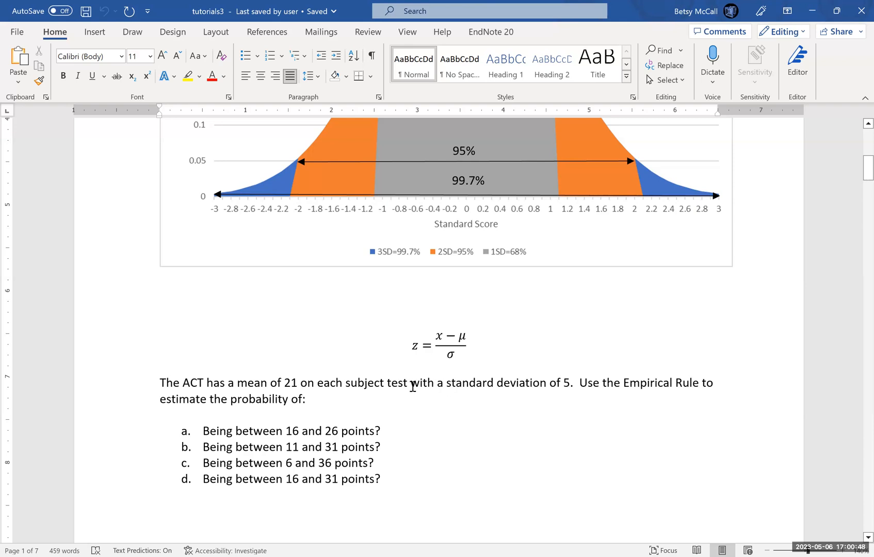
mouse_move(480, 387)
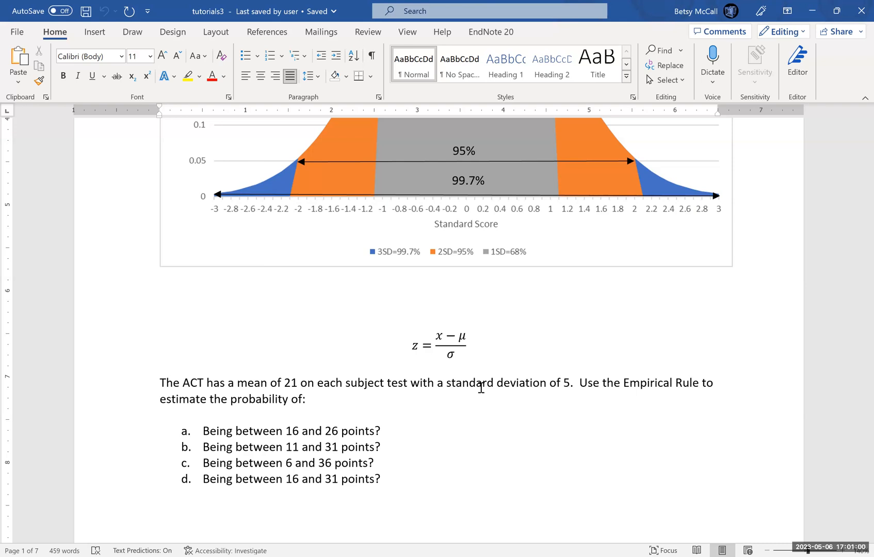
mouse_move(642, 384)
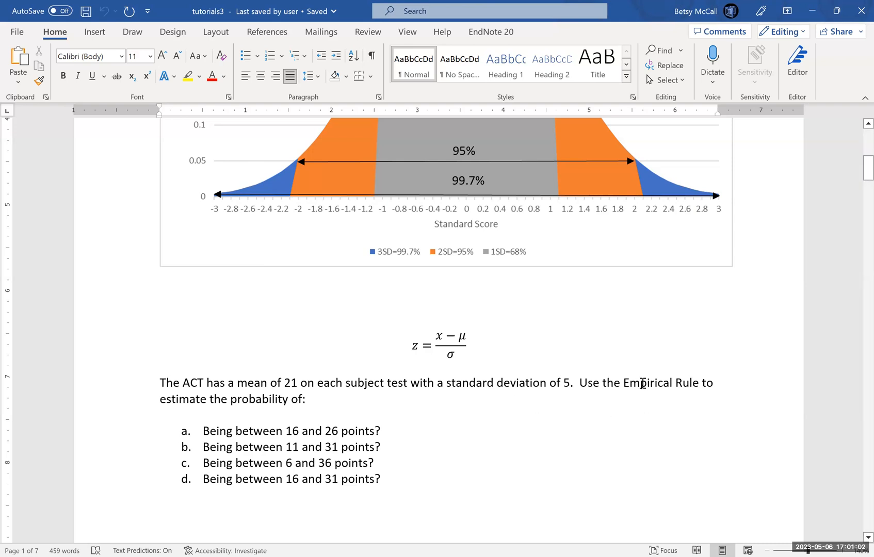
mouse_move(358, 480)
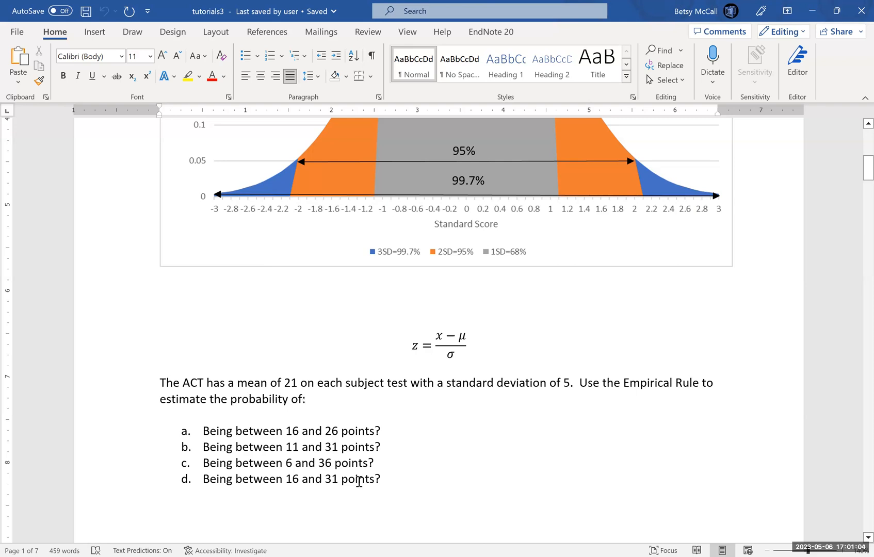
mouse_move(453, 441)
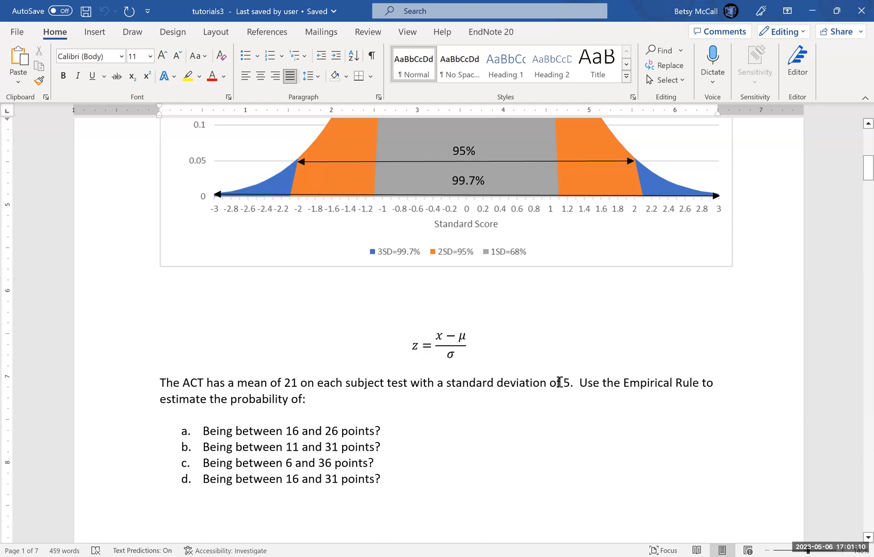
mouse_move(221, 430)
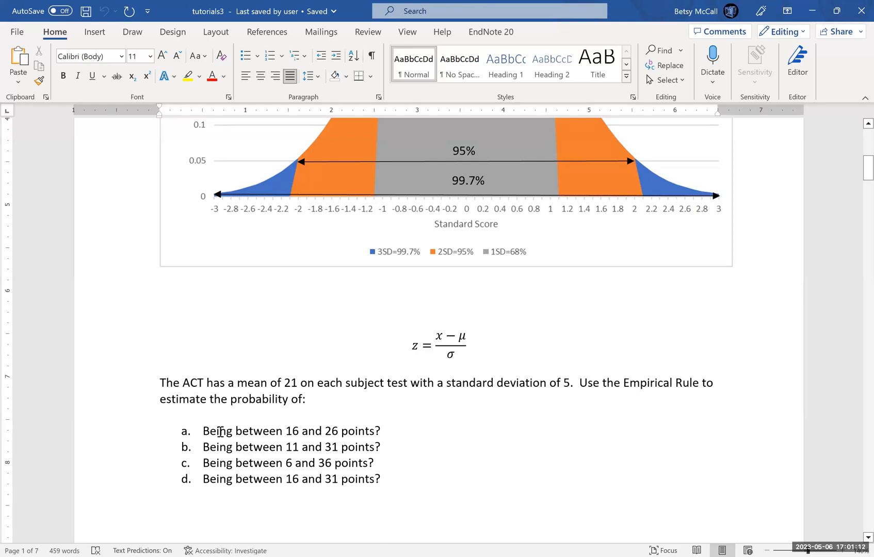
mouse_move(287, 430)
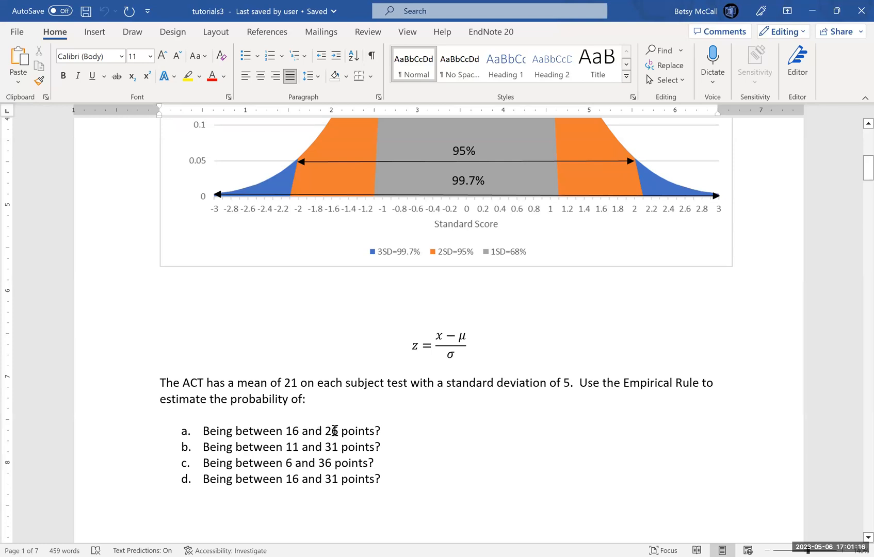
mouse_move(303, 430)
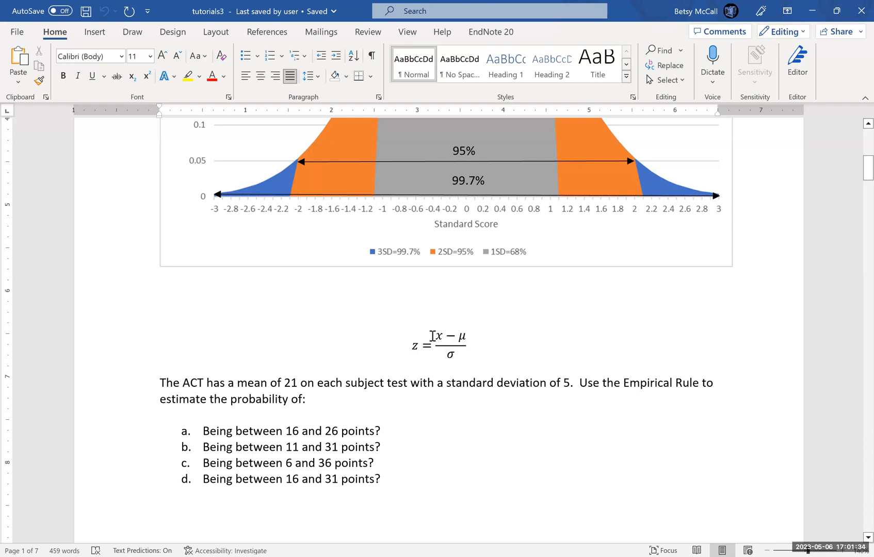
click(459, 337)
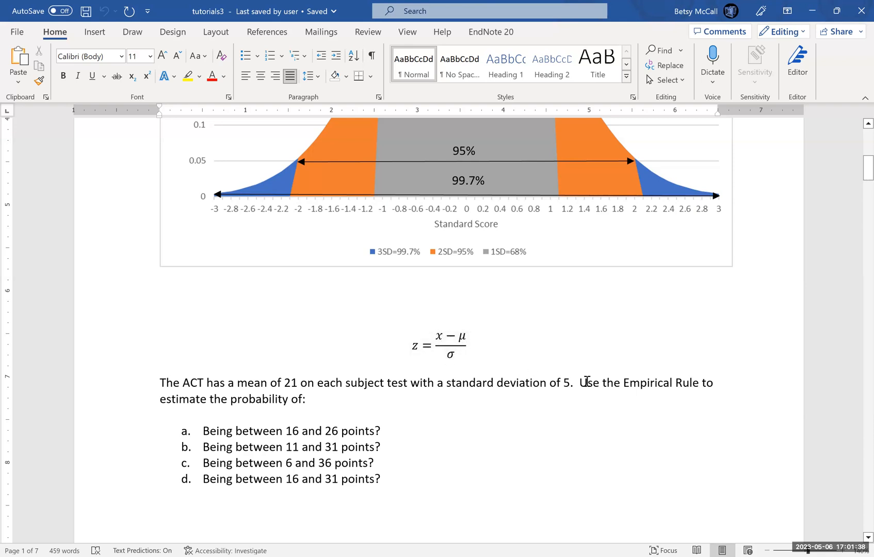
mouse_move(391, 347)
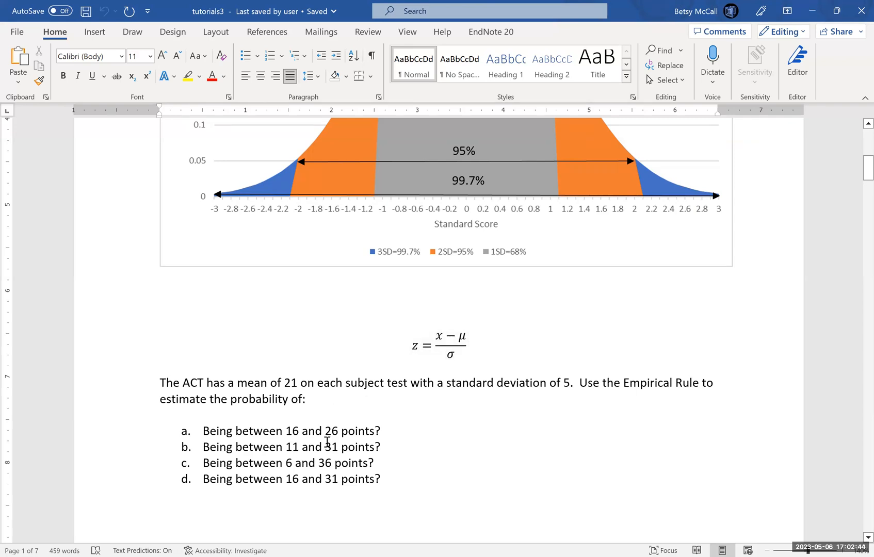
mouse_move(568, 383)
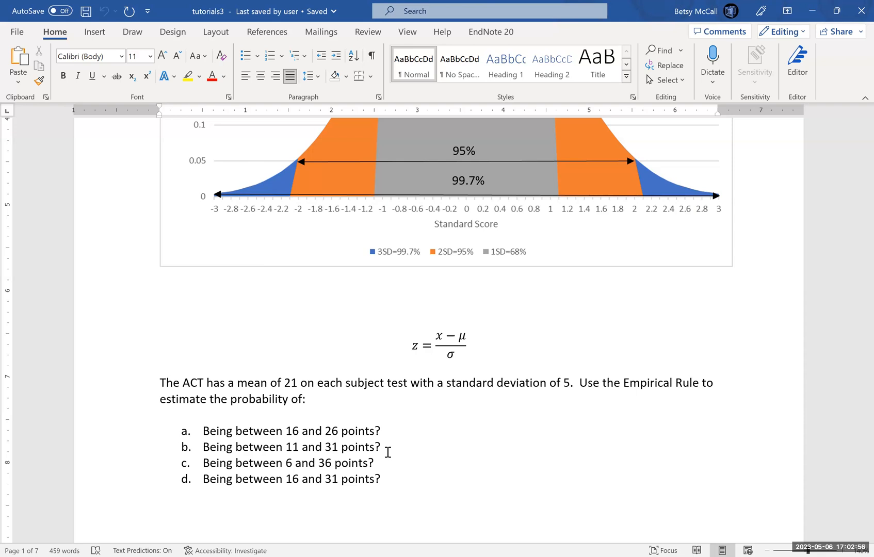
mouse_move(274, 214)
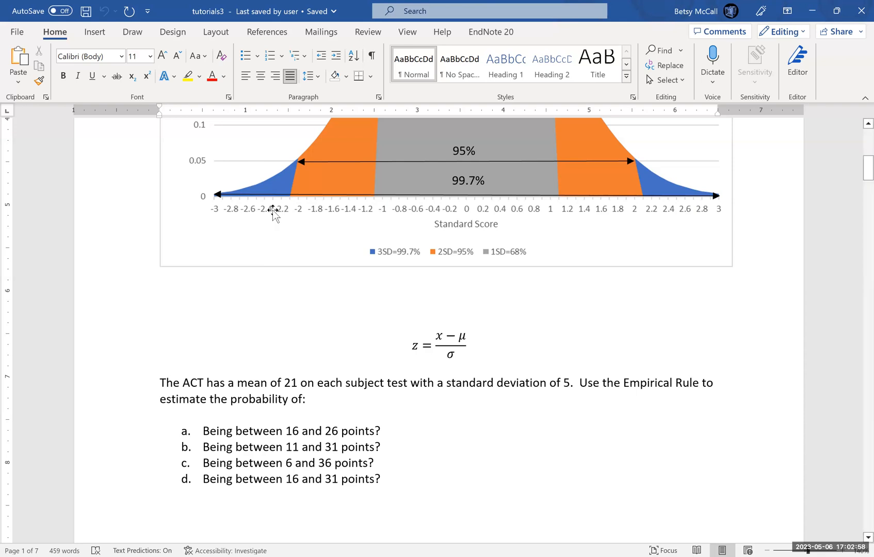
mouse_move(292, 191)
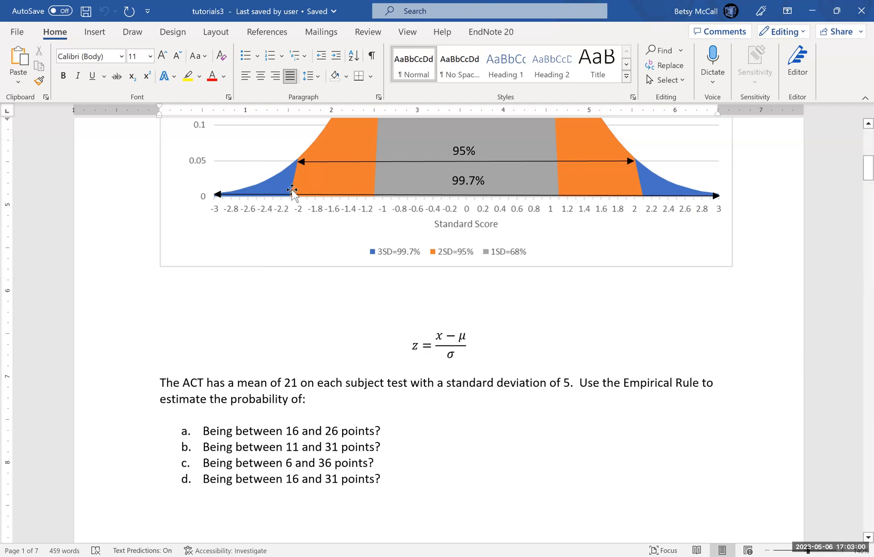
mouse_move(306, 148)
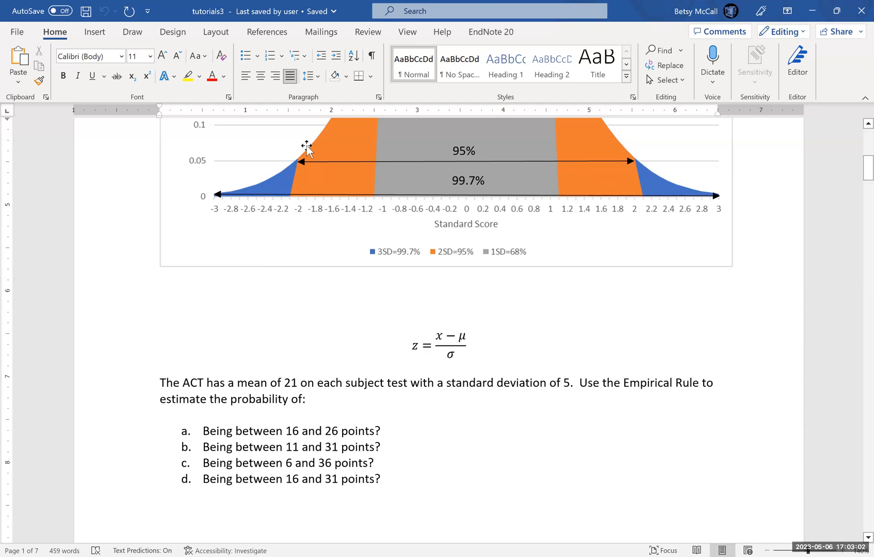
mouse_move(468, 153)
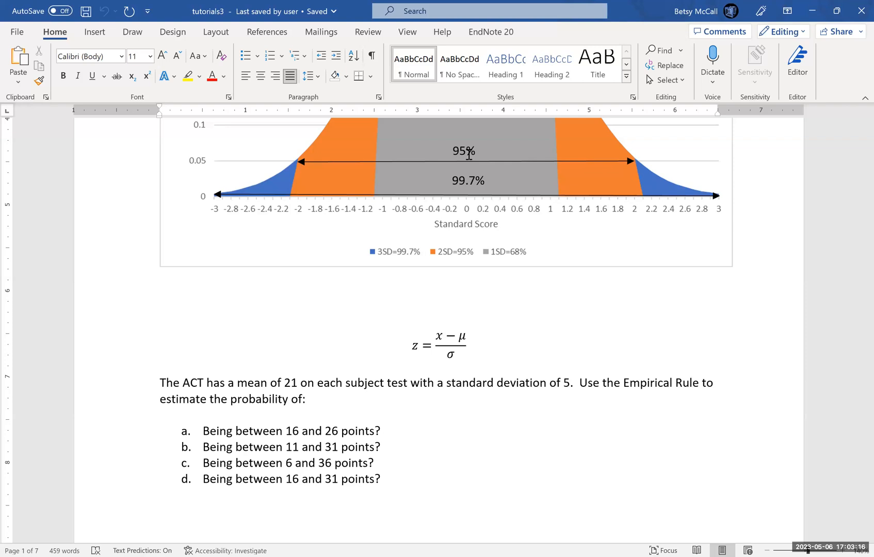
mouse_move(304, 465)
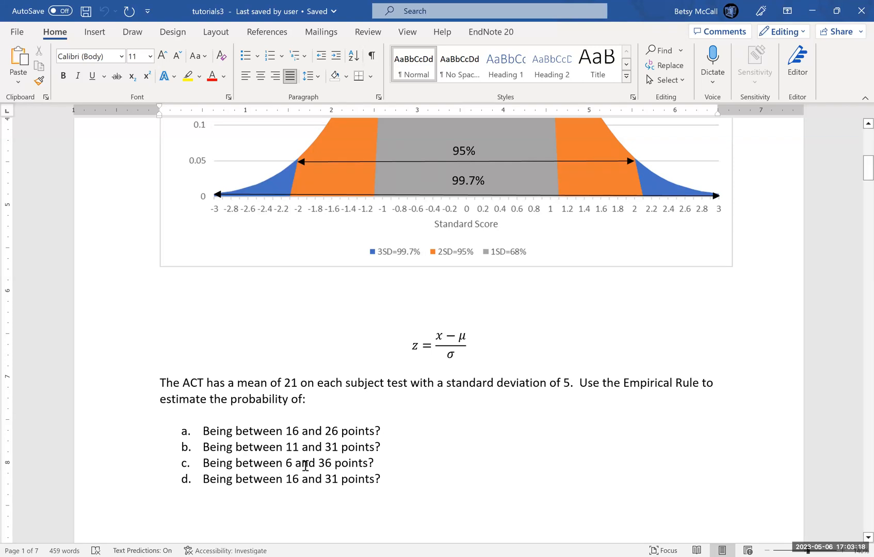
click(438, 343)
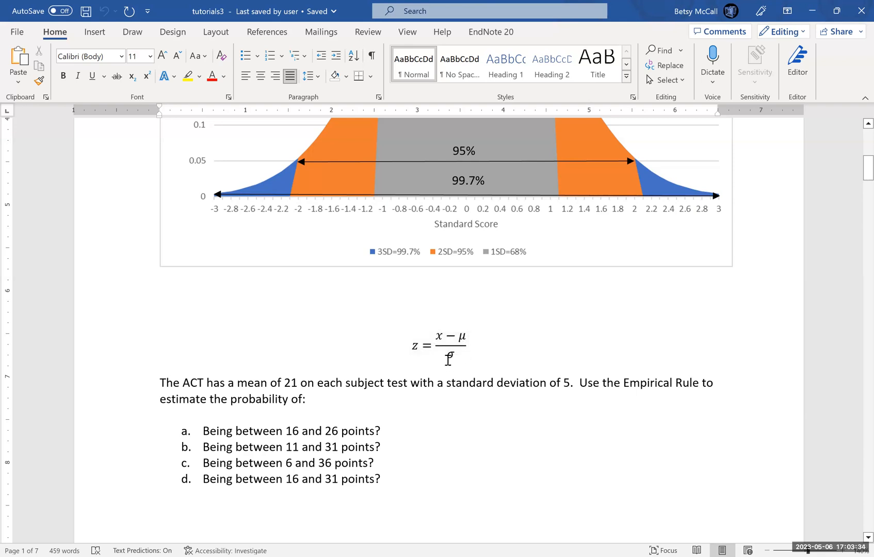
mouse_move(559, 391)
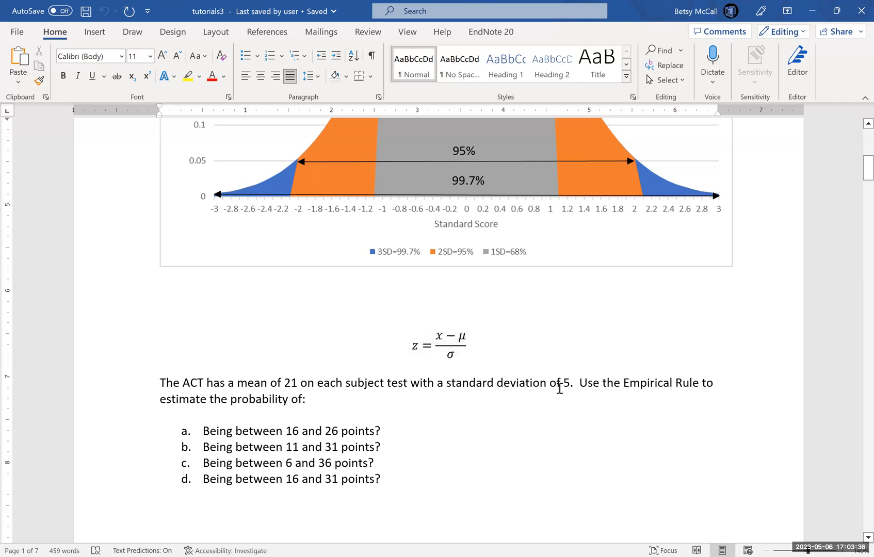
mouse_move(292, 467)
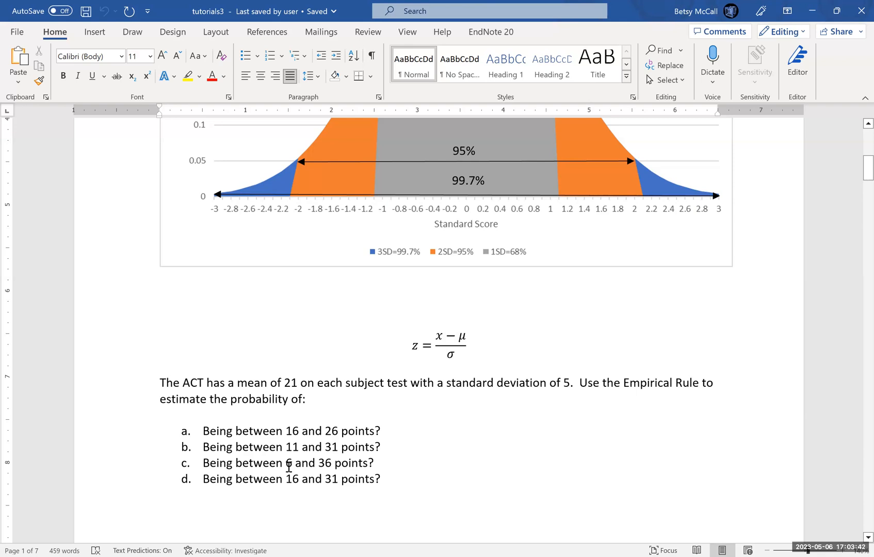
mouse_move(330, 468)
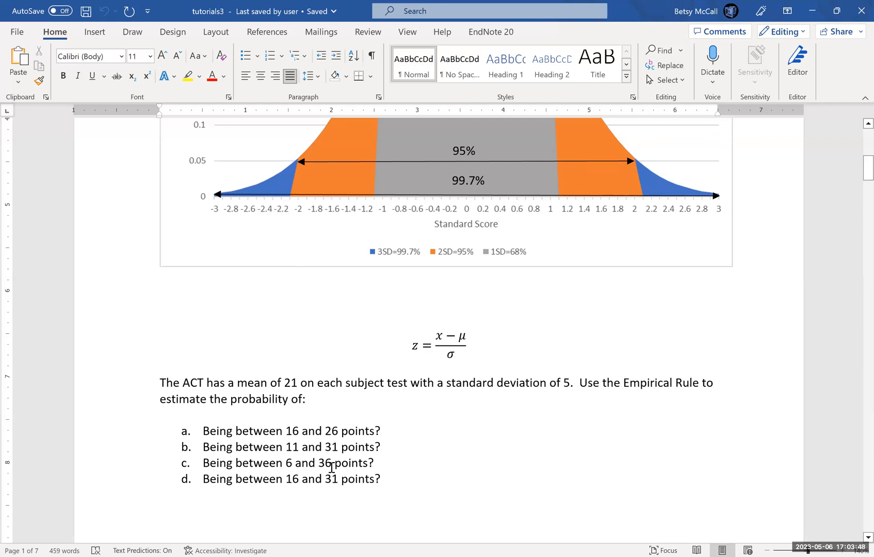
mouse_move(446, 246)
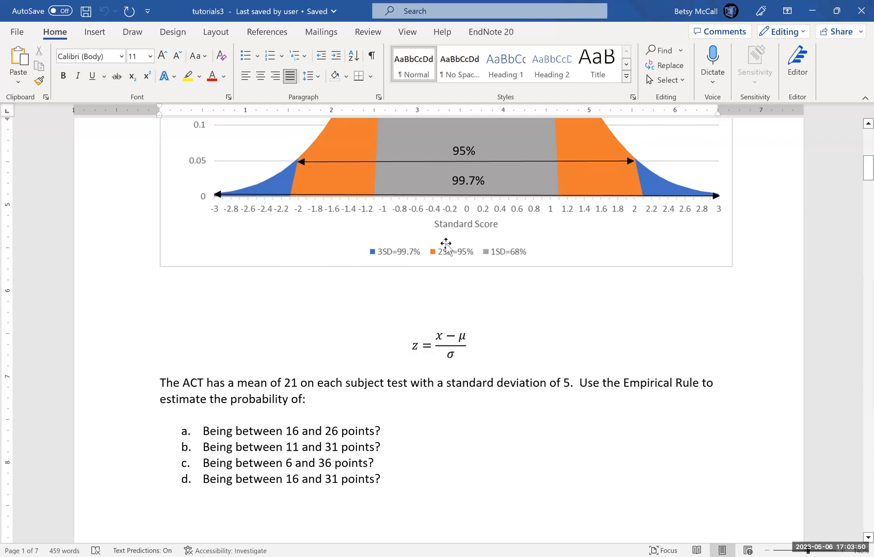
mouse_move(204, 197)
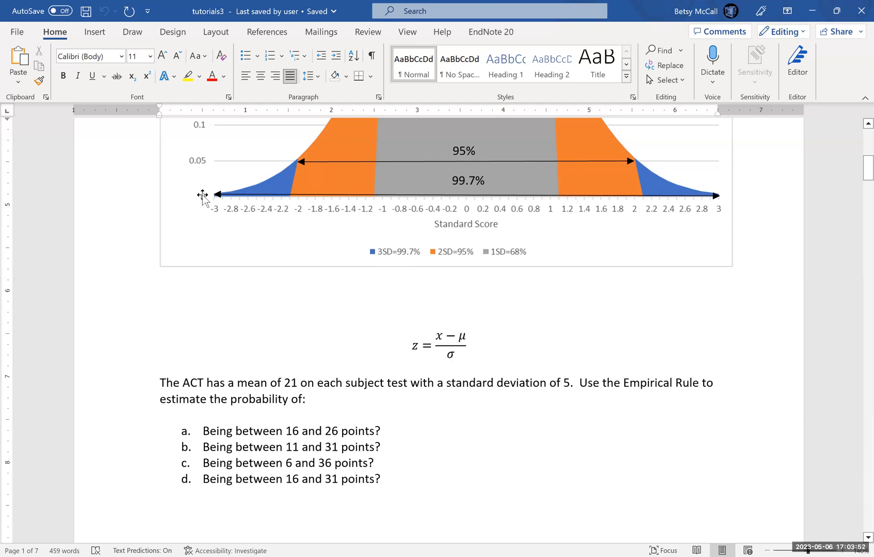
mouse_move(528, 433)
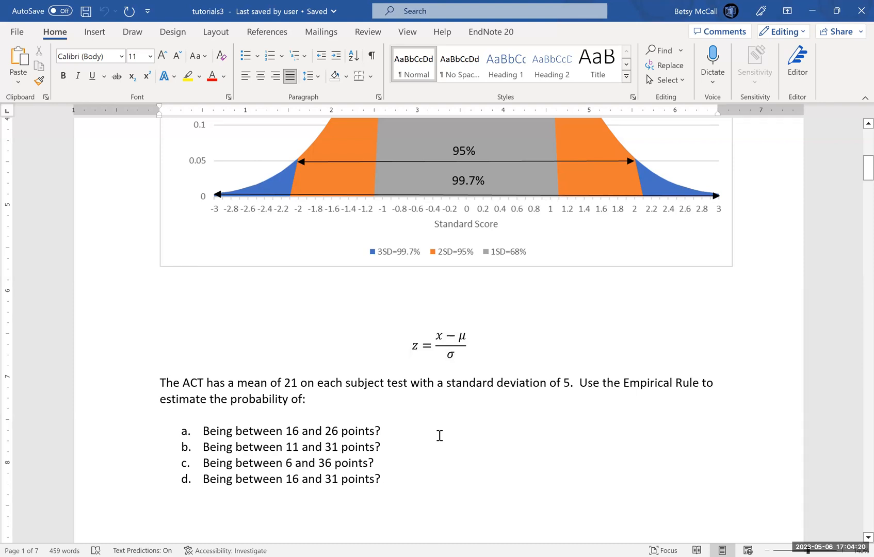
mouse_move(322, 487)
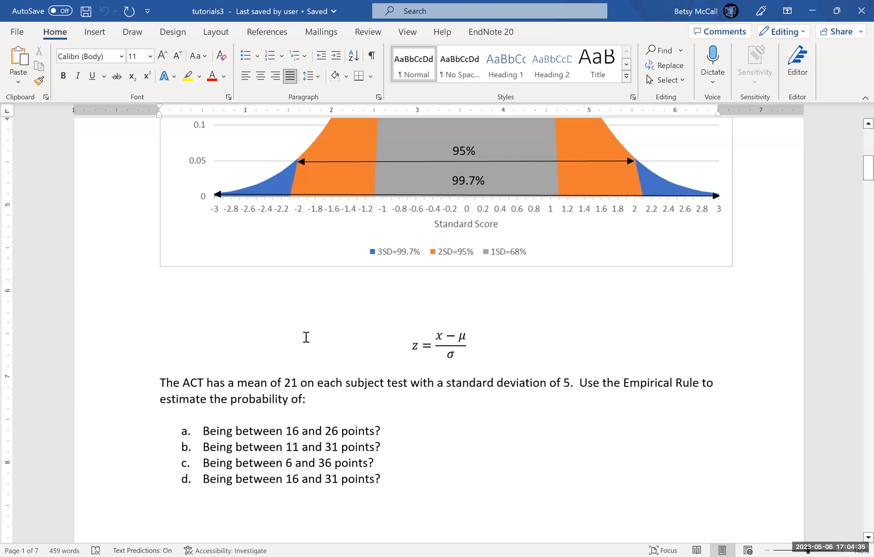
mouse_move(858, 124)
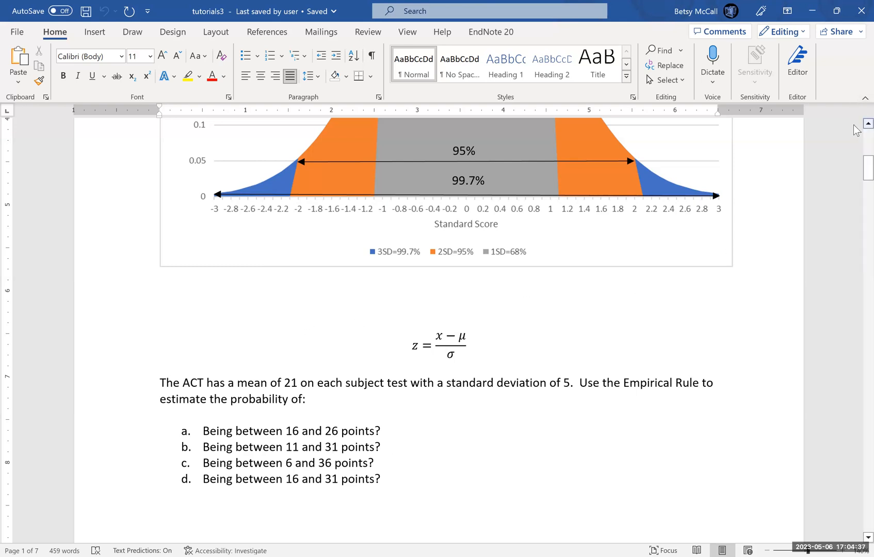
Scroll so the 68% arrow and upper bell curve are visible above the ACT questions.
scroll(up, 3)
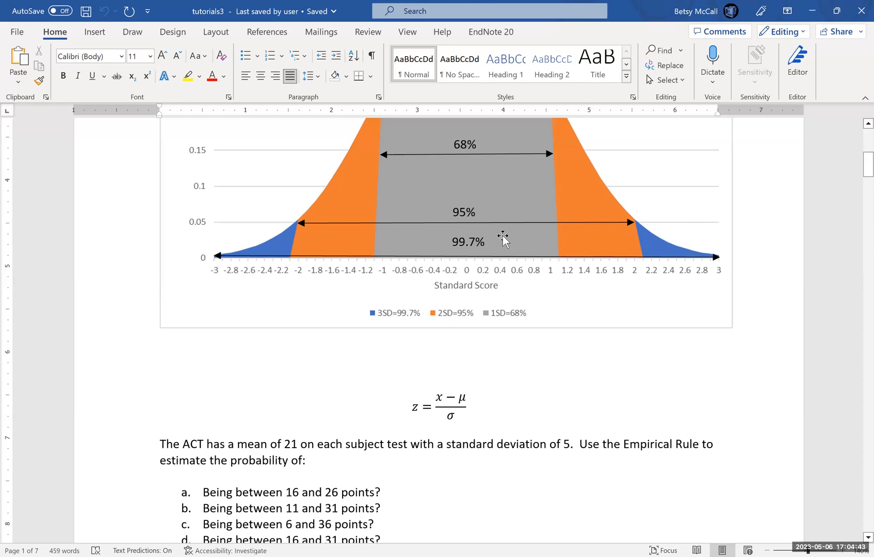
mouse_move(372, 152)
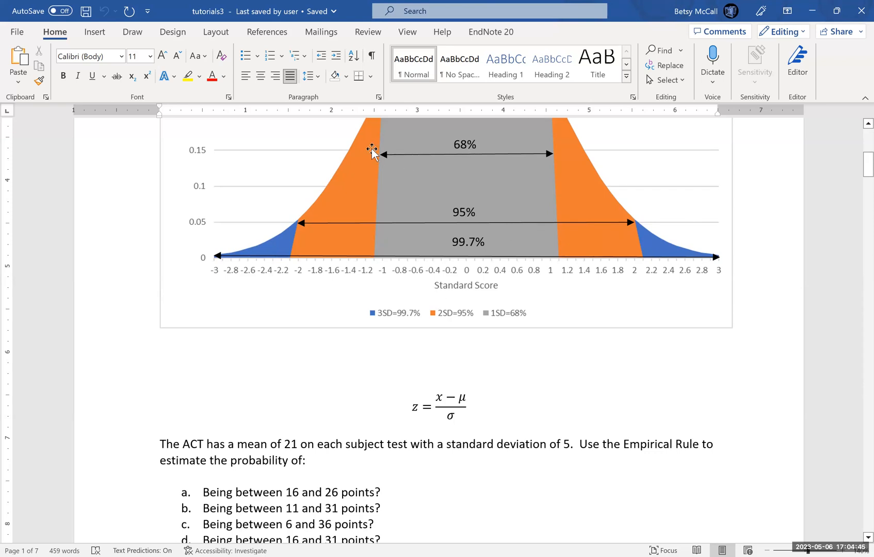
mouse_move(378, 219)
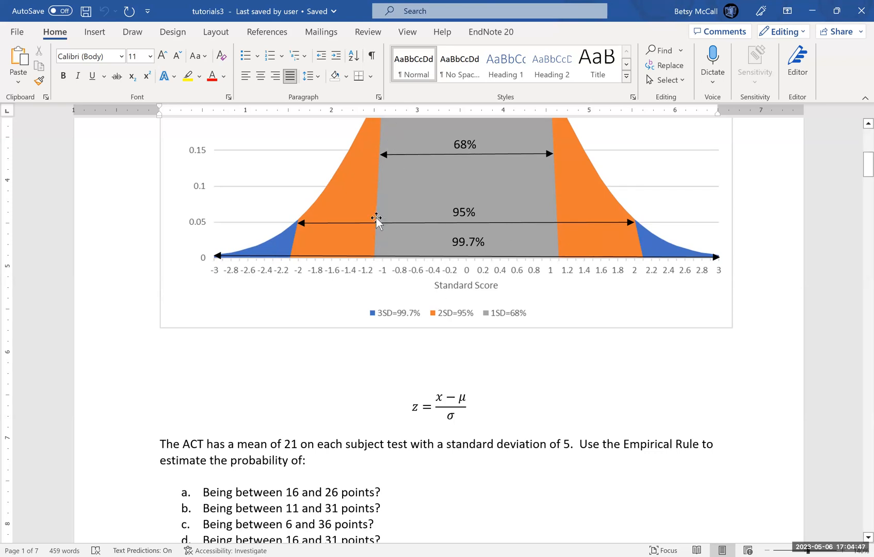
mouse_move(632, 220)
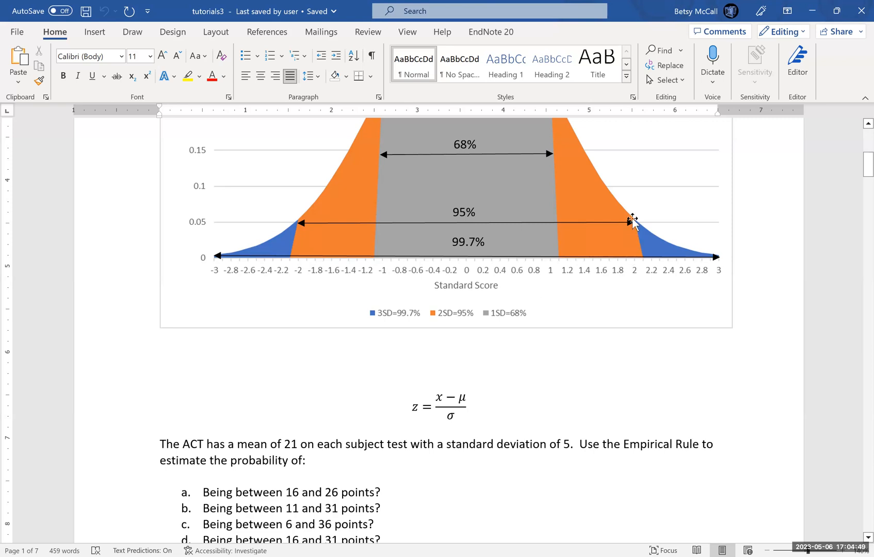
mouse_move(567, 444)
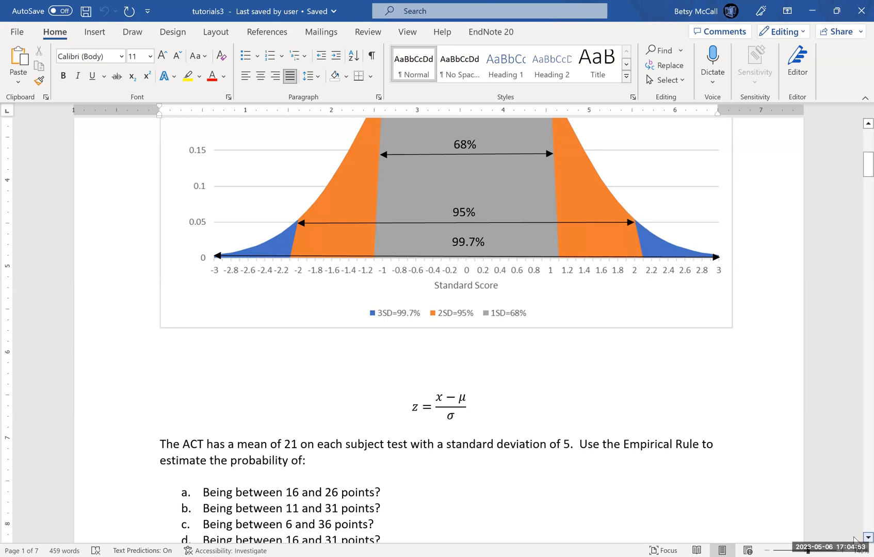
scroll(down, 3)
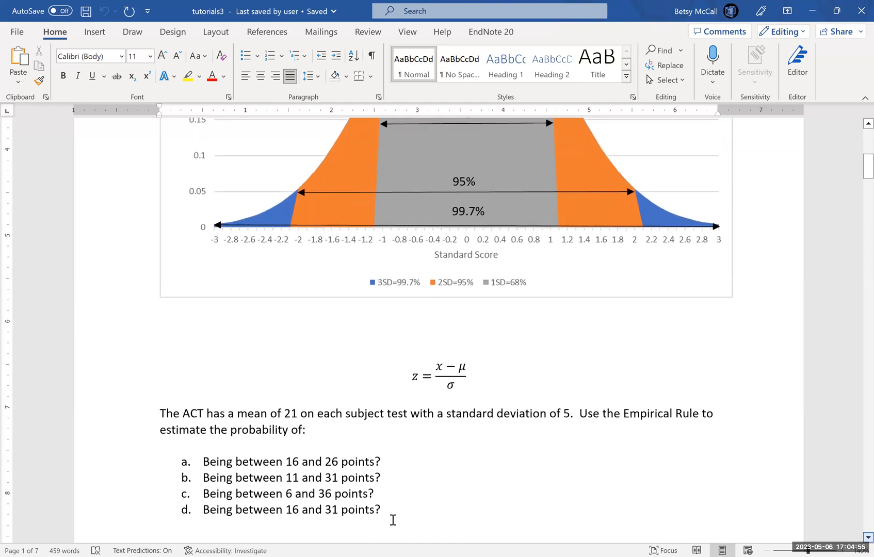
mouse_move(325, 515)
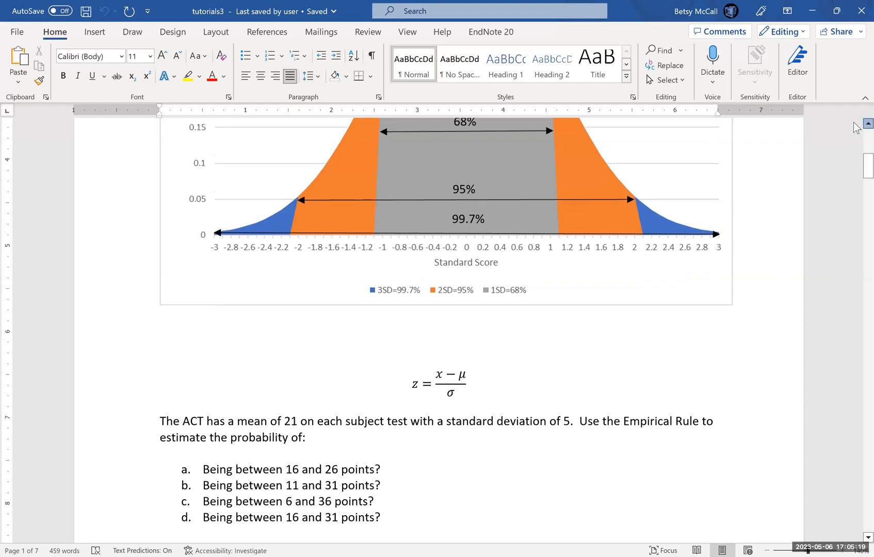
scroll(up, 3)
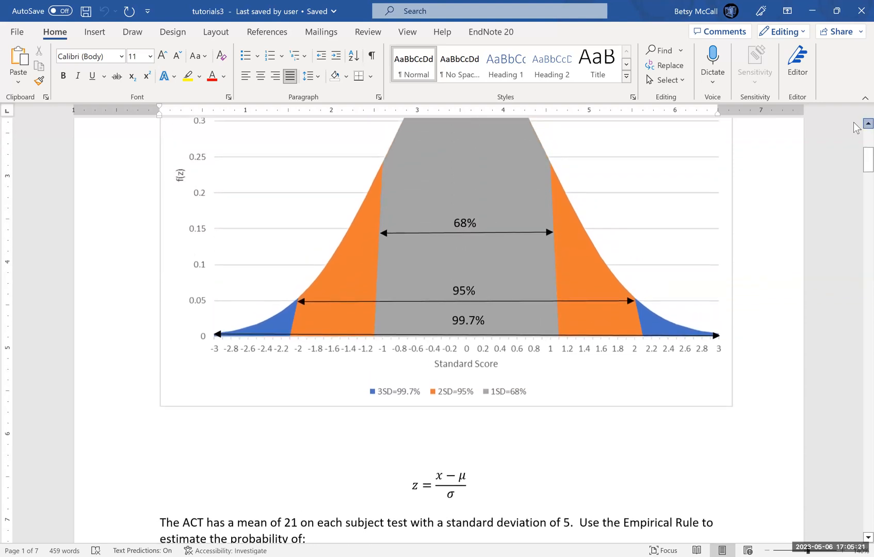
scroll(up, 3)
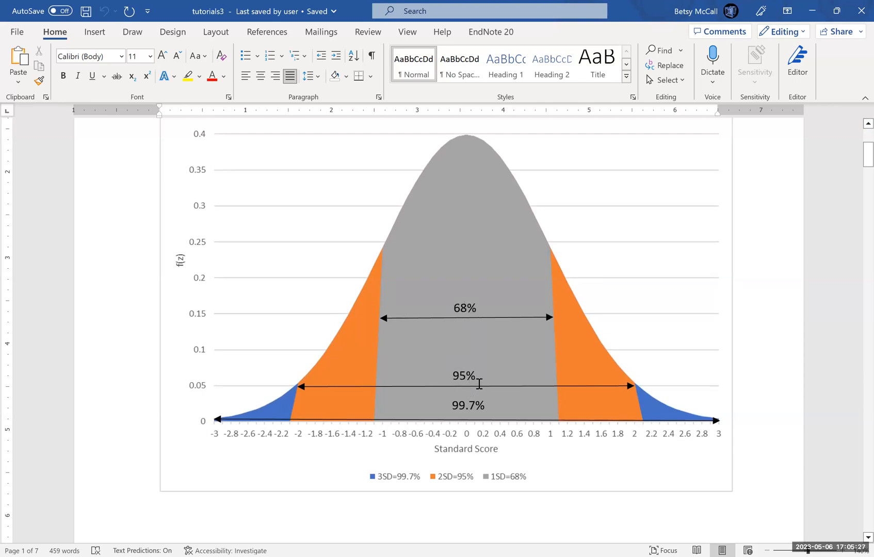
mouse_move(334, 379)
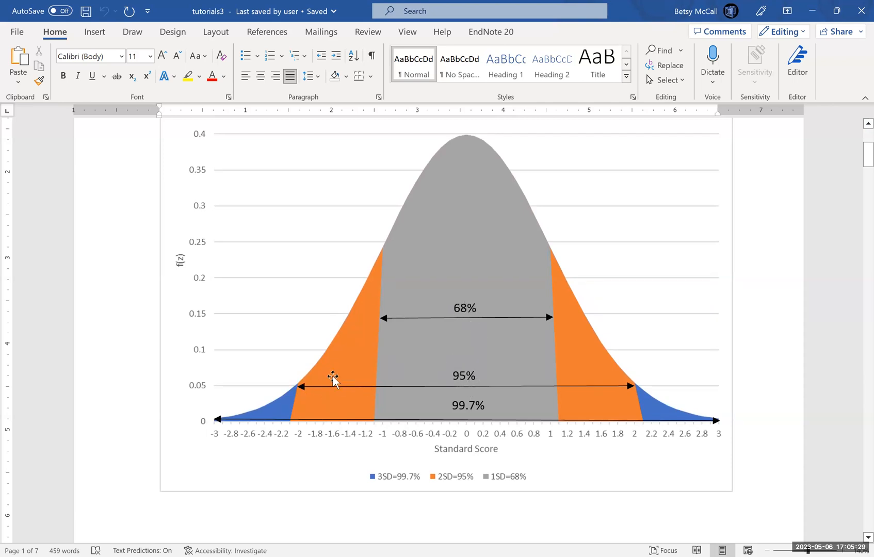
mouse_move(600, 386)
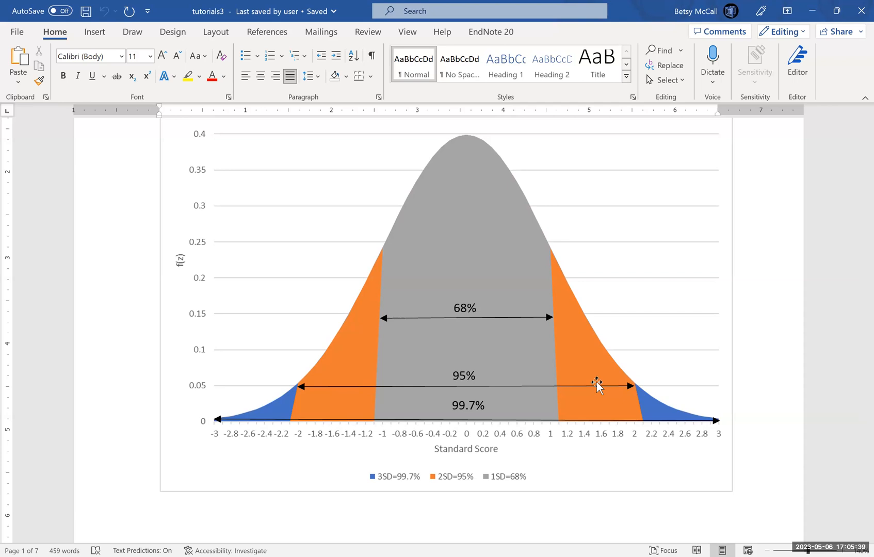
mouse_move(327, 401)
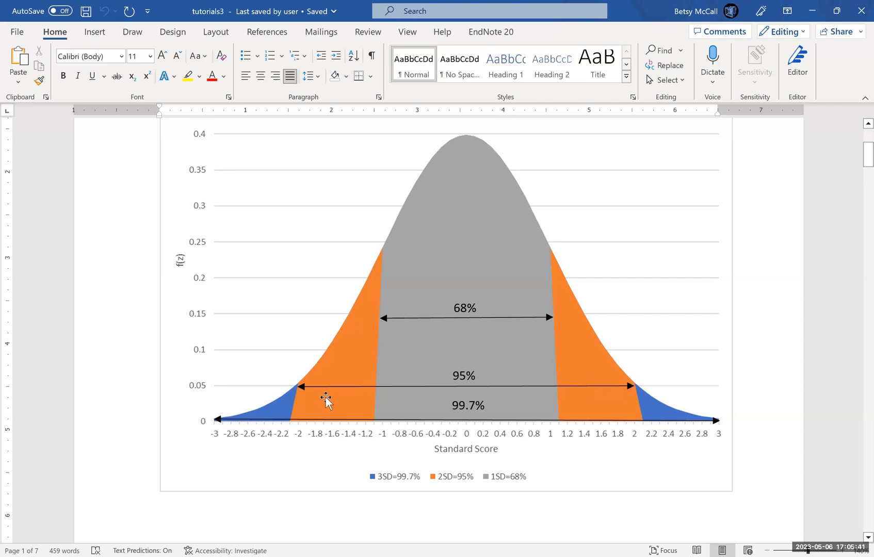
mouse_move(345, 367)
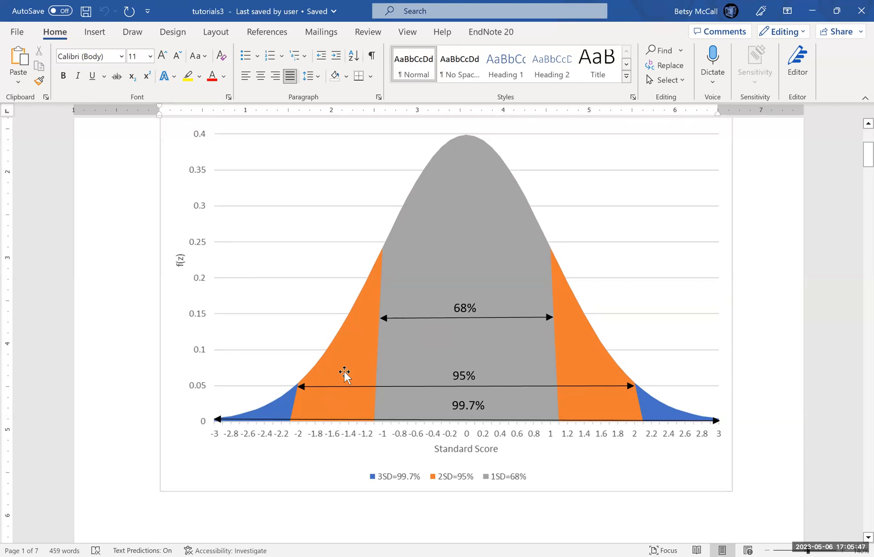
mouse_move(370, 396)
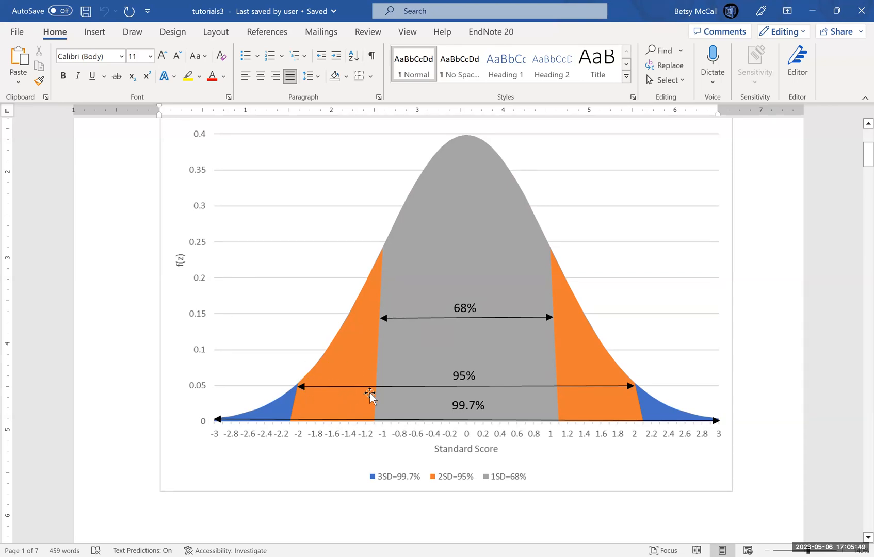
mouse_move(613, 387)
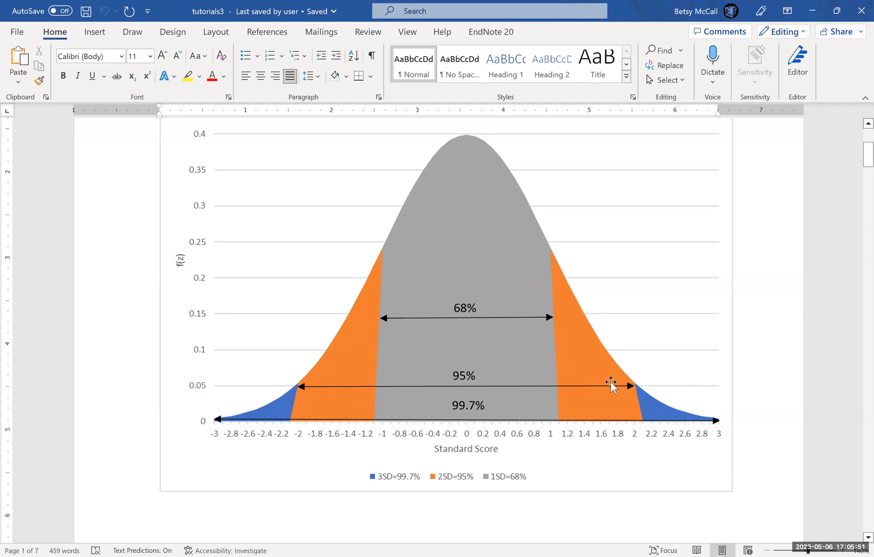
mouse_move(485, 377)
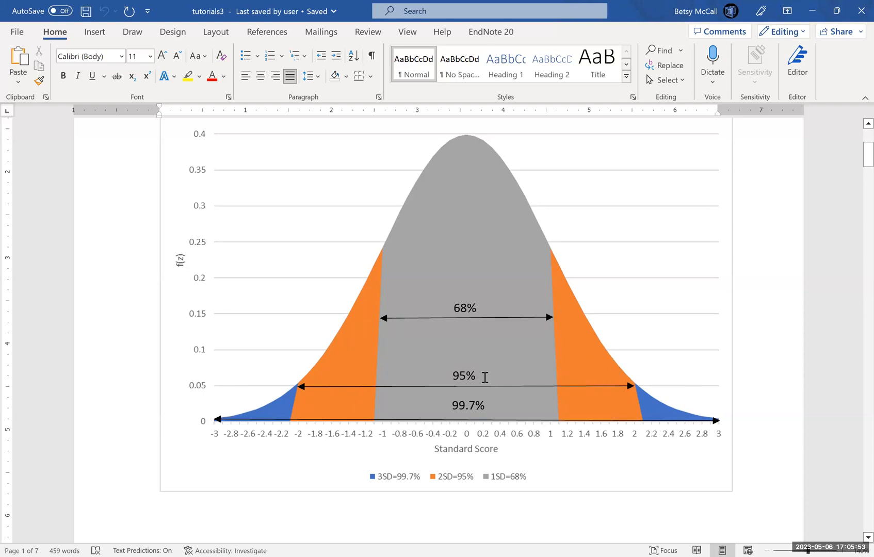
mouse_move(377, 257)
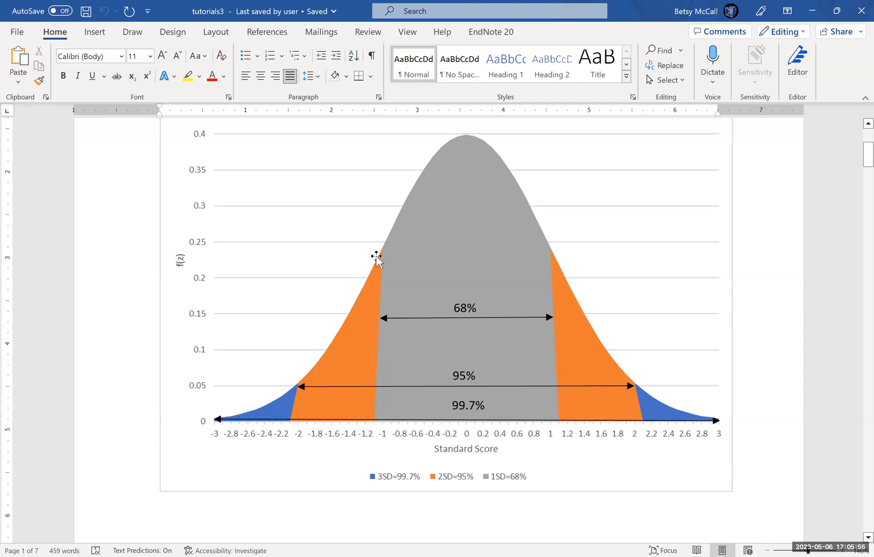
mouse_move(571, 359)
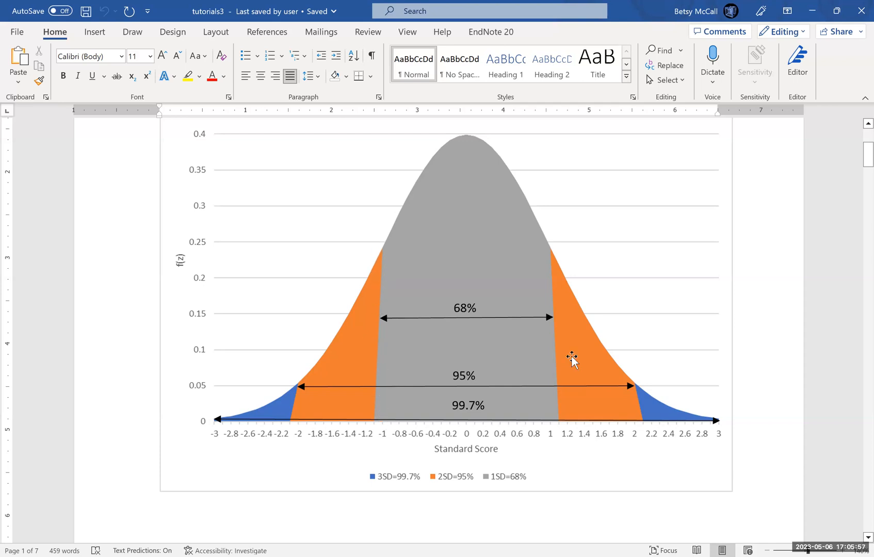
mouse_move(639, 365)
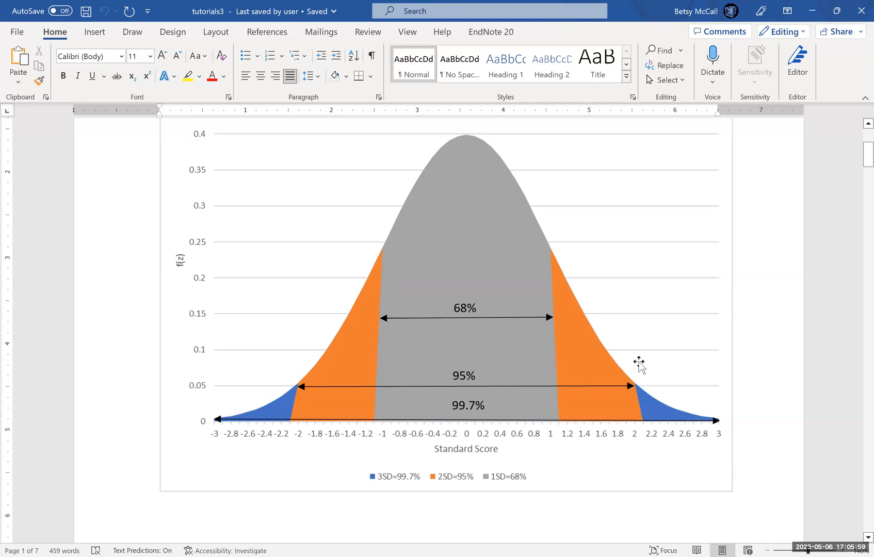
mouse_move(508, 274)
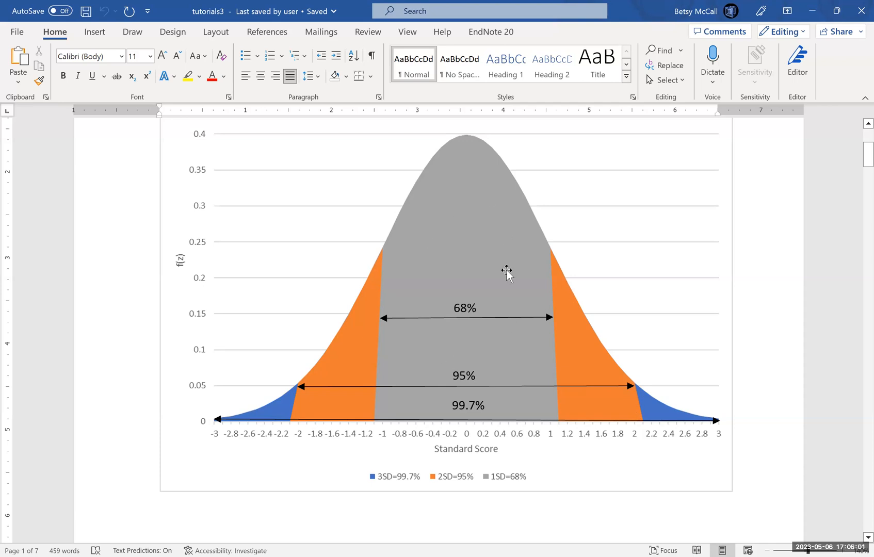
mouse_move(455, 366)
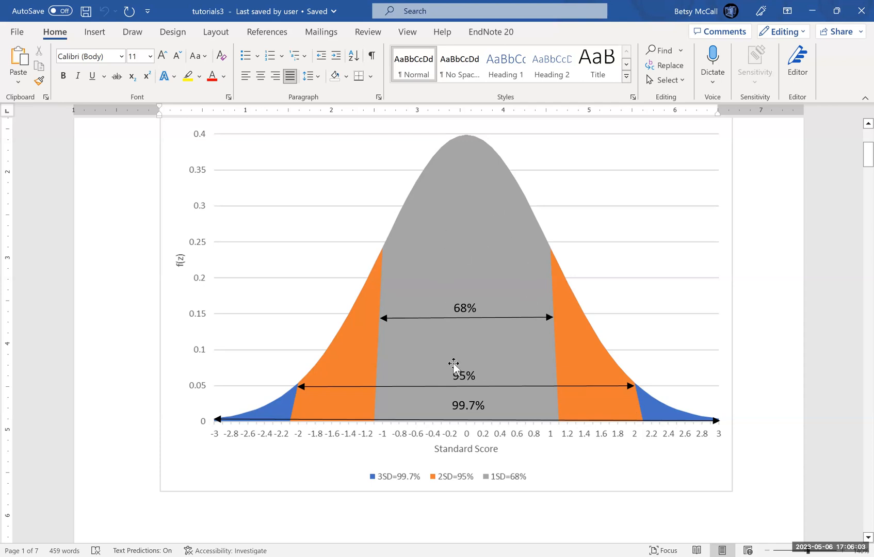
mouse_move(585, 357)
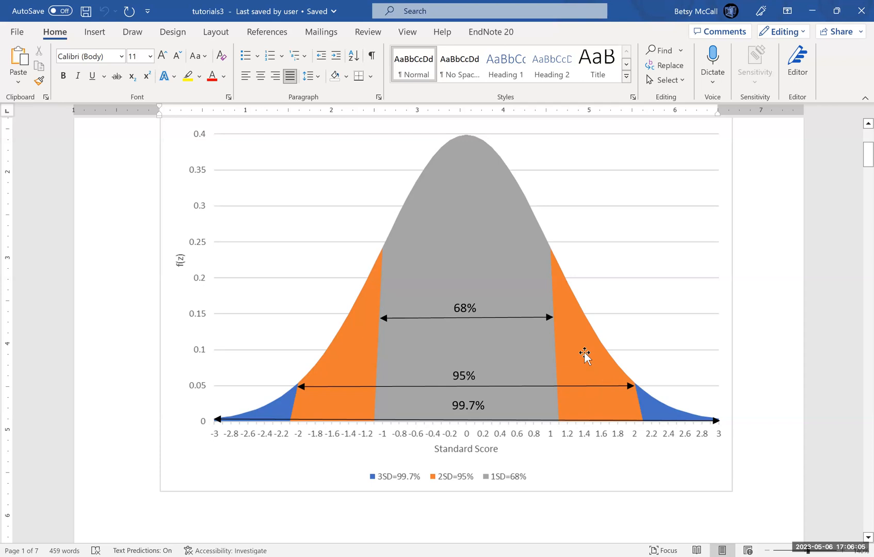
mouse_move(591, 365)
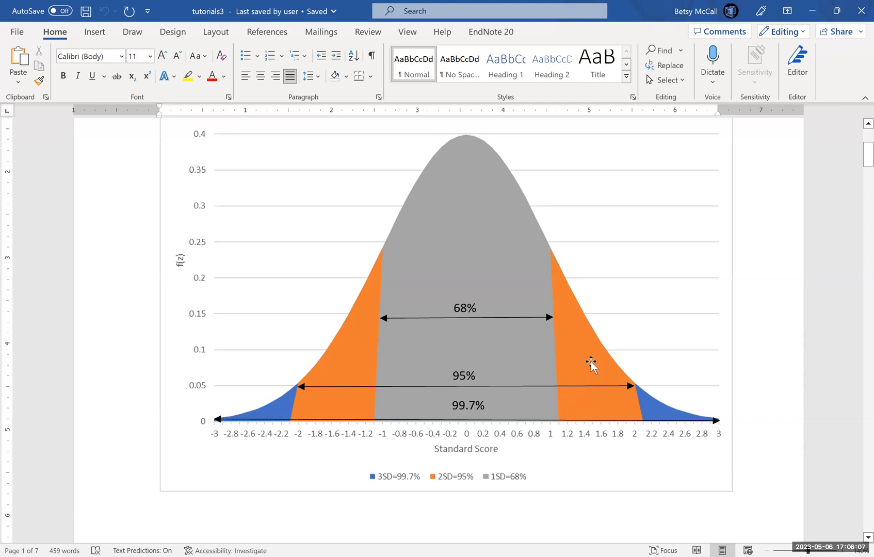
mouse_move(593, 371)
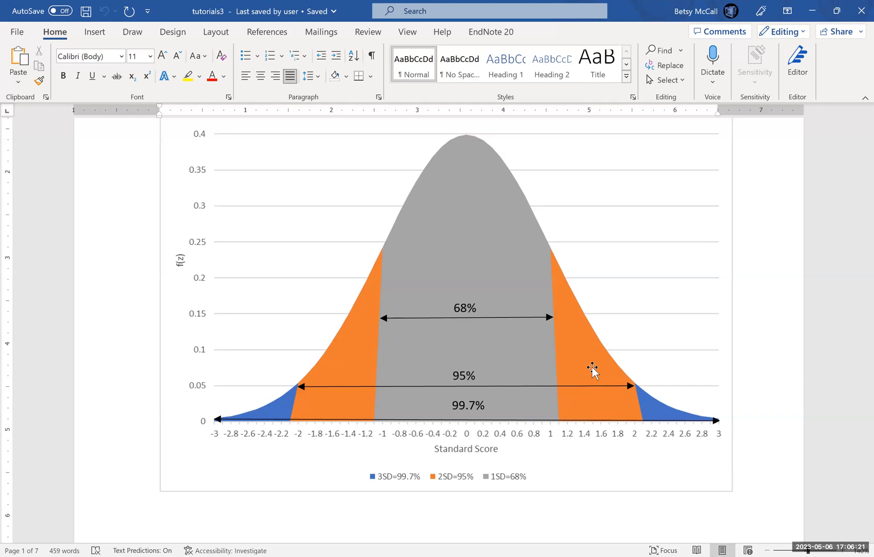
mouse_move(855, 540)
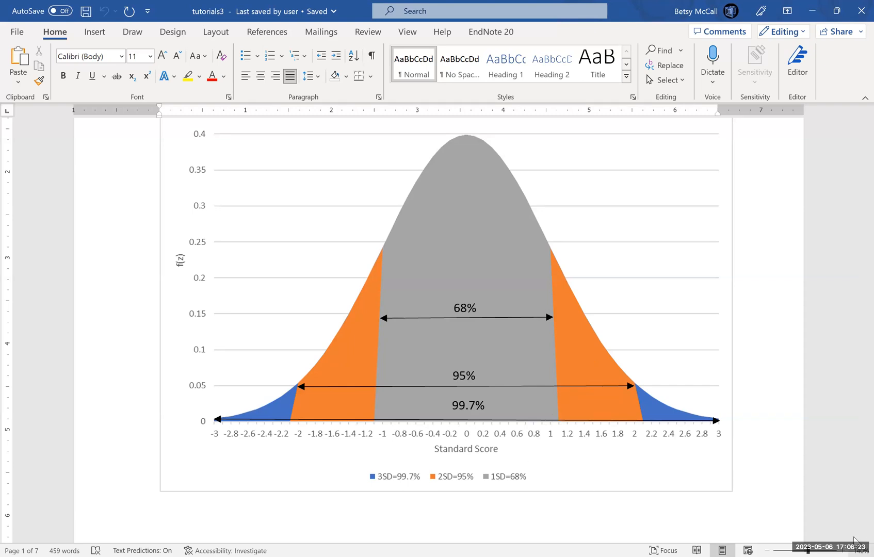
Scroll to page 2's problem comparing Tiffany's SAT and ACT math scores.
scroll(down, 3)
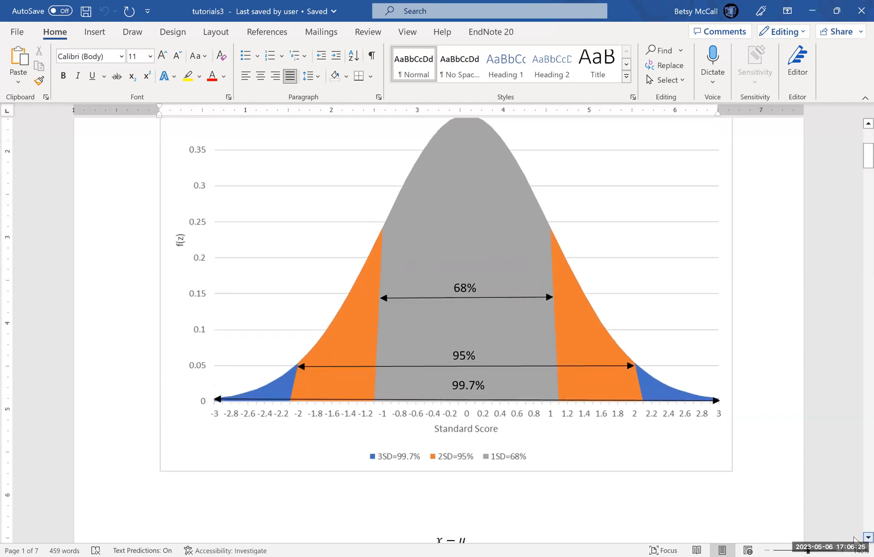
scroll(down, 3)
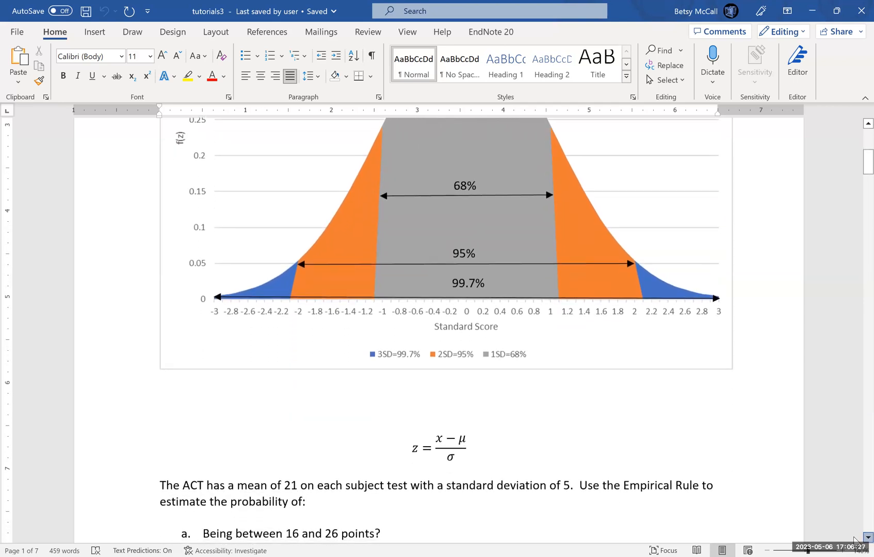
scroll(down, 3)
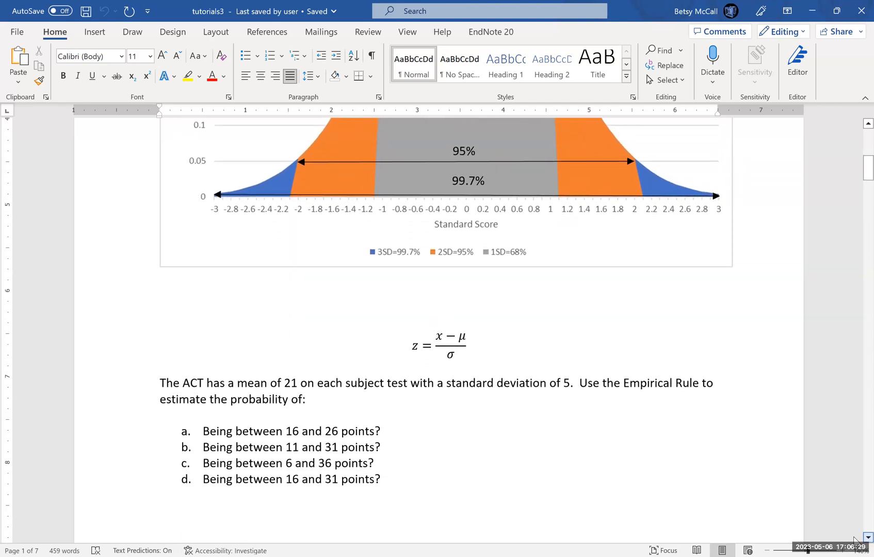
scroll(down, 3)
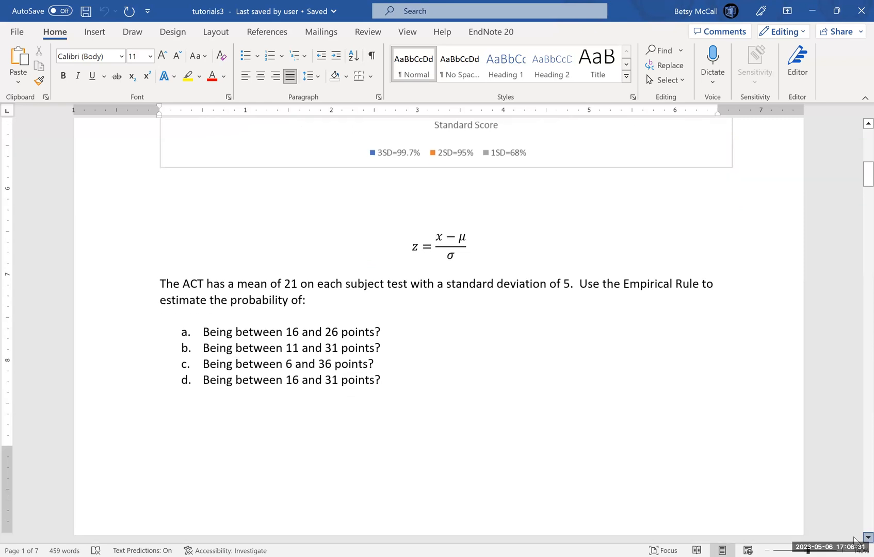
scroll(down, 3)
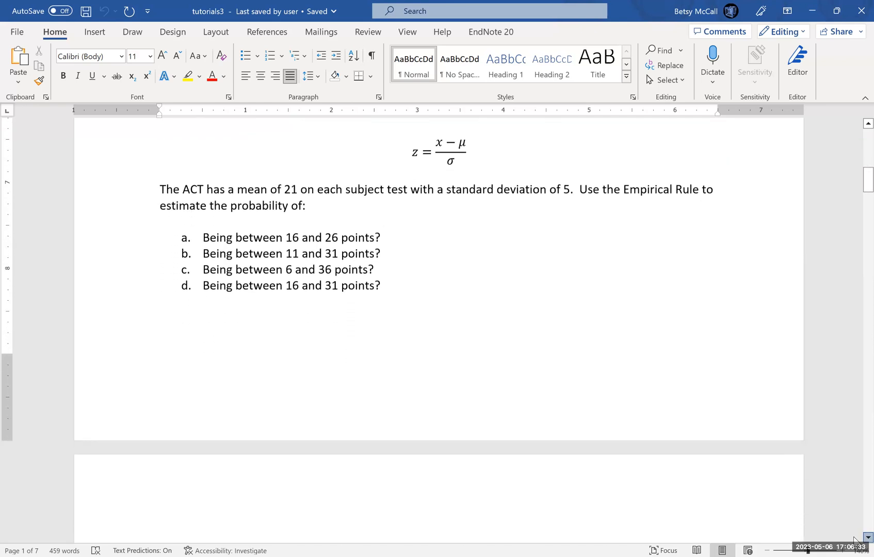
scroll(down, 3)
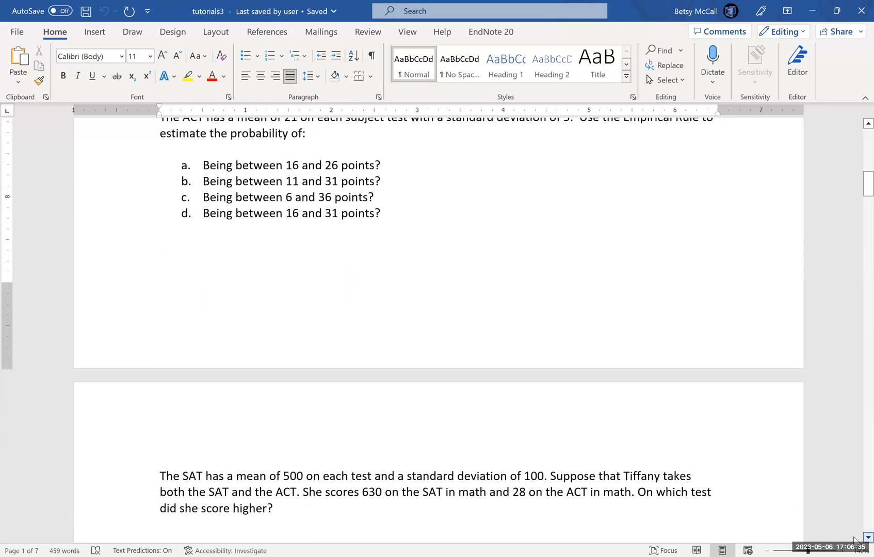
scroll(down, 3)
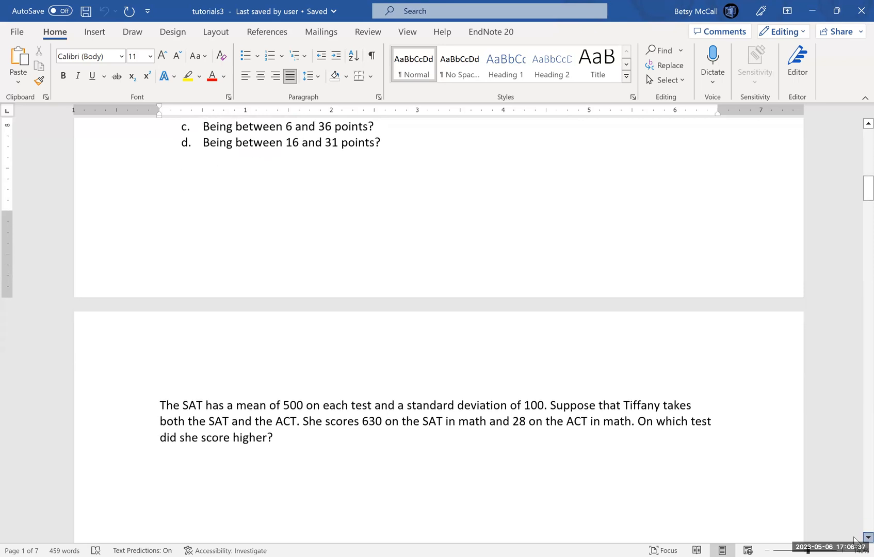
scroll(down, 3)
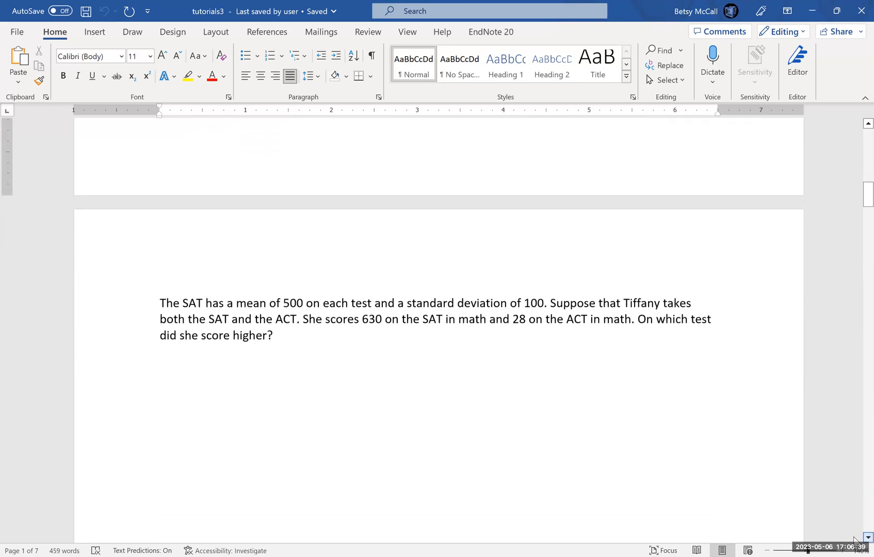
scroll(up, 3)
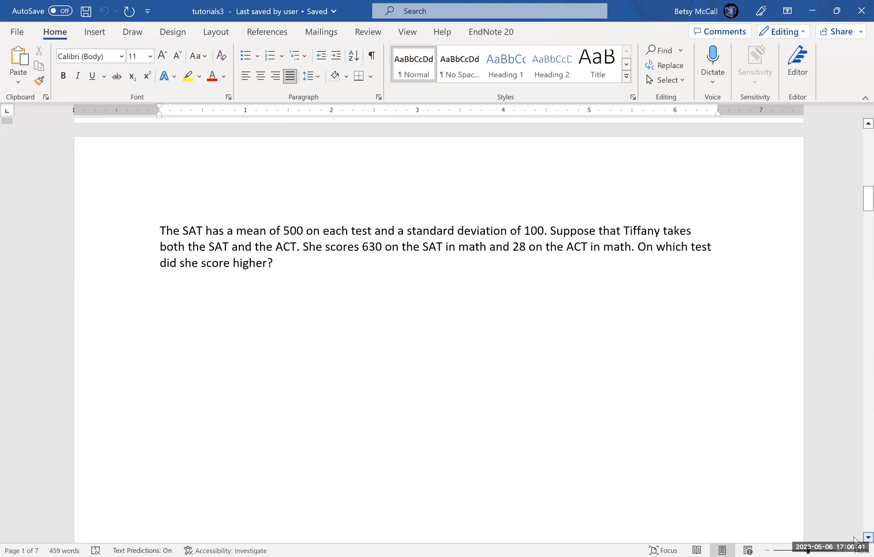
scroll(down, 3)
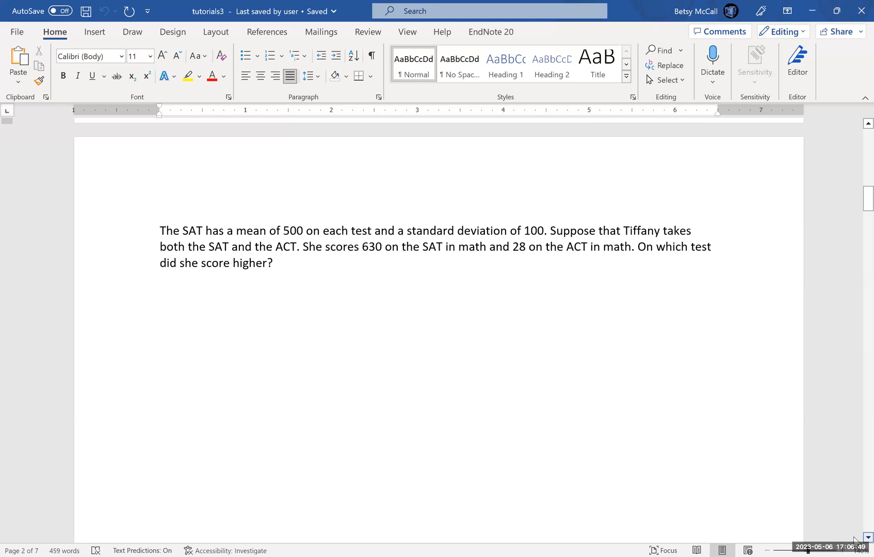
mouse_move(529, 365)
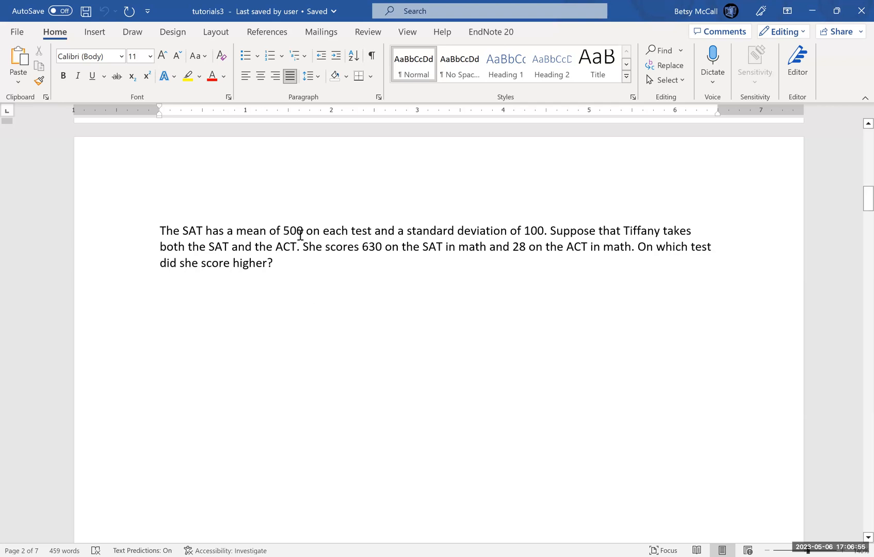
mouse_move(537, 230)
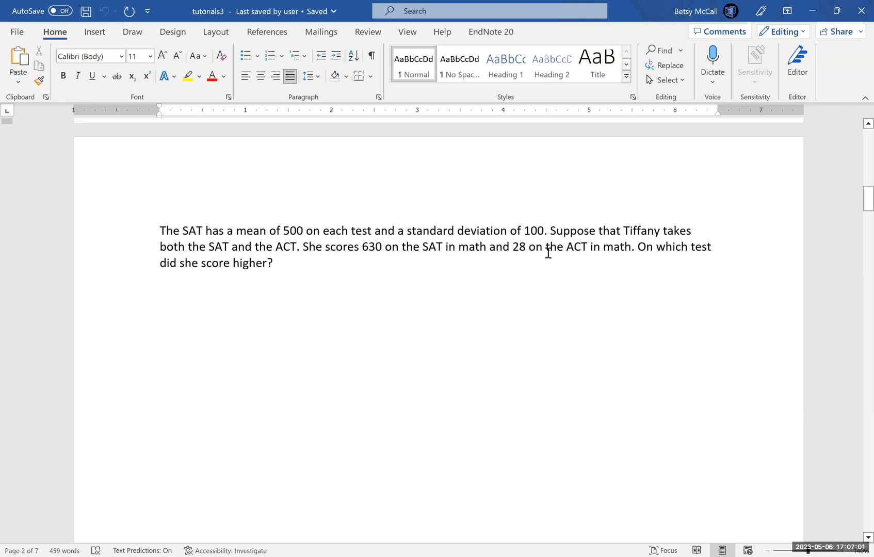
mouse_move(303, 295)
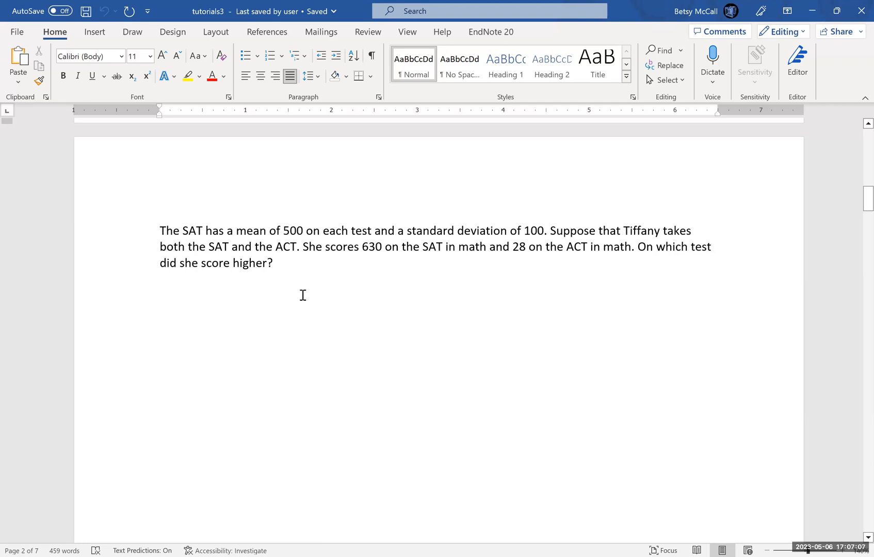
mouse_move(381, 287)
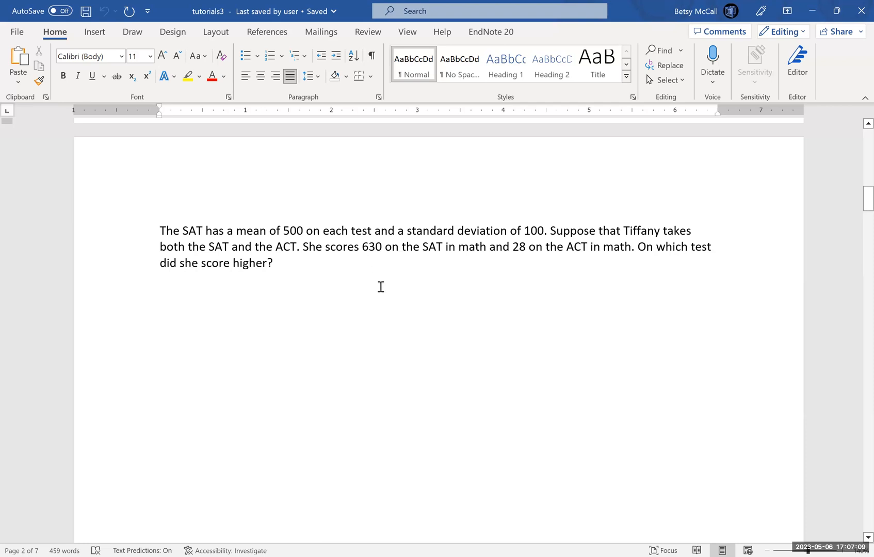
mouse_move(390, 366)
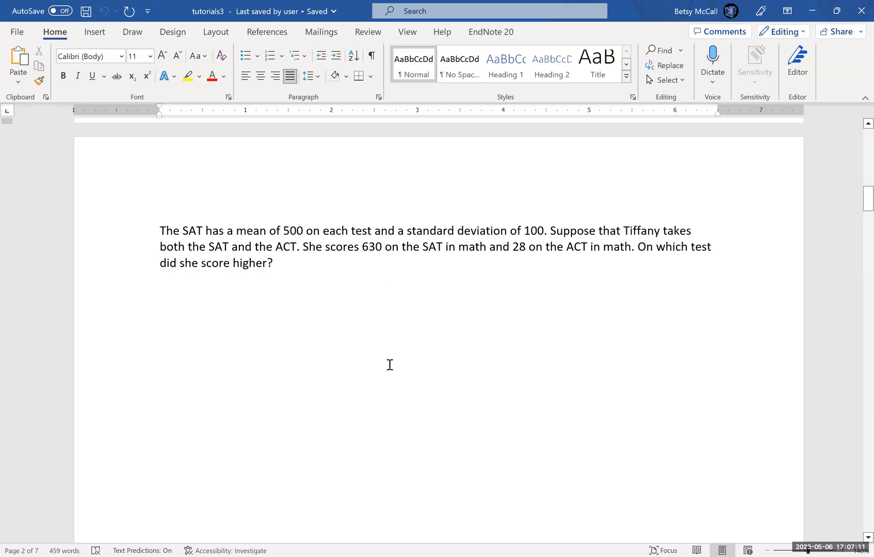
mouse_move(587, 245)
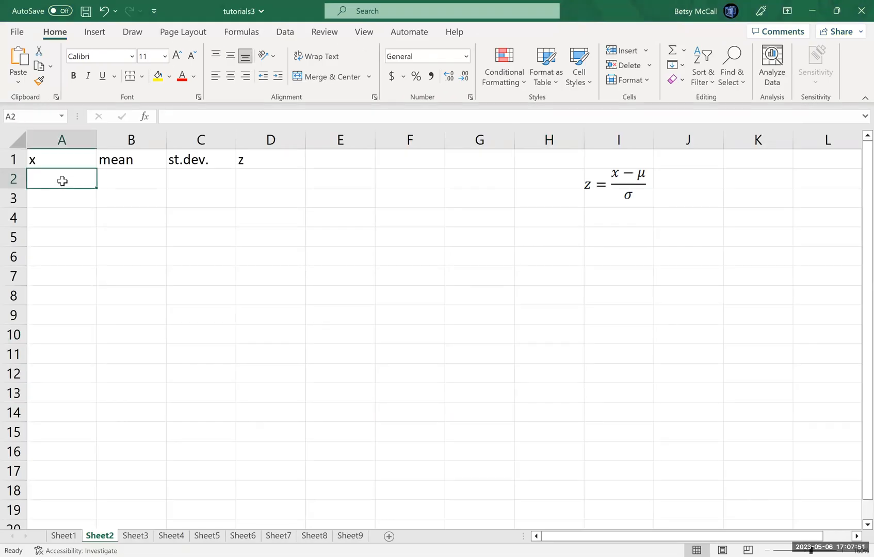
Enter the SAT score 630 and mean 500 (with st.dev. 100) in row 2.
text(630)
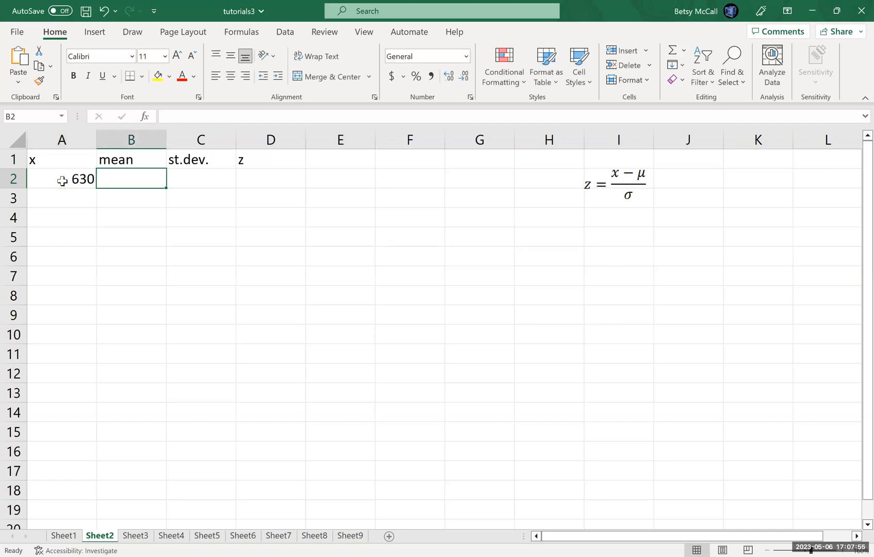
text(500)
click(200, 177)
text(100)
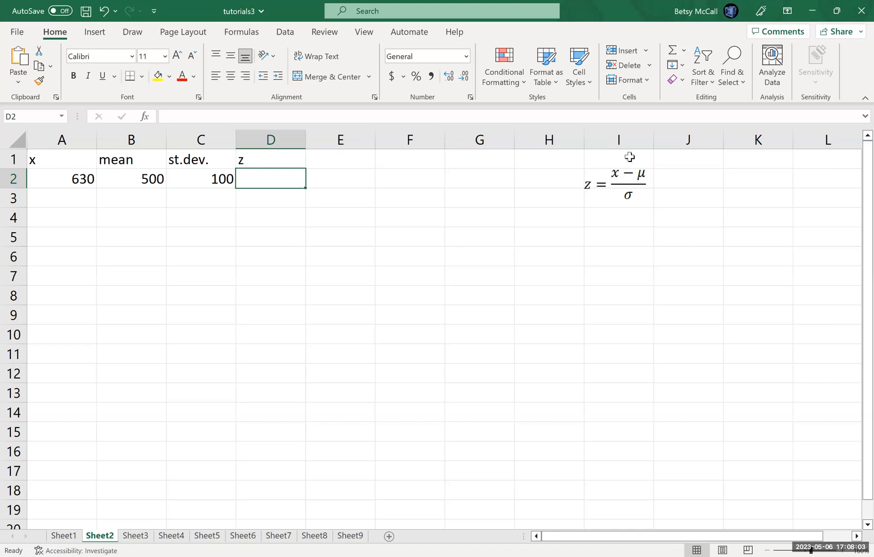
mouse_move(195, 248)
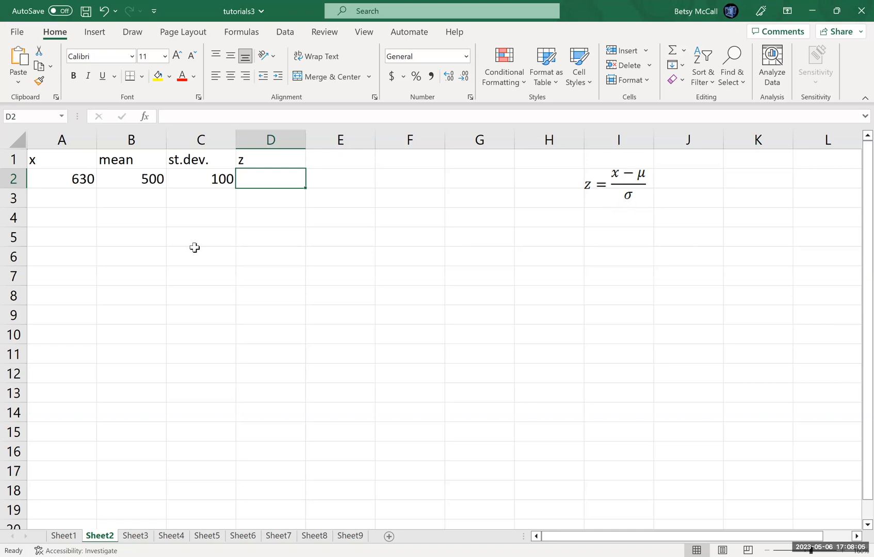
Build the z-score formula =(A2-B2)/C2 in D2, returning 1.3.
text(=)
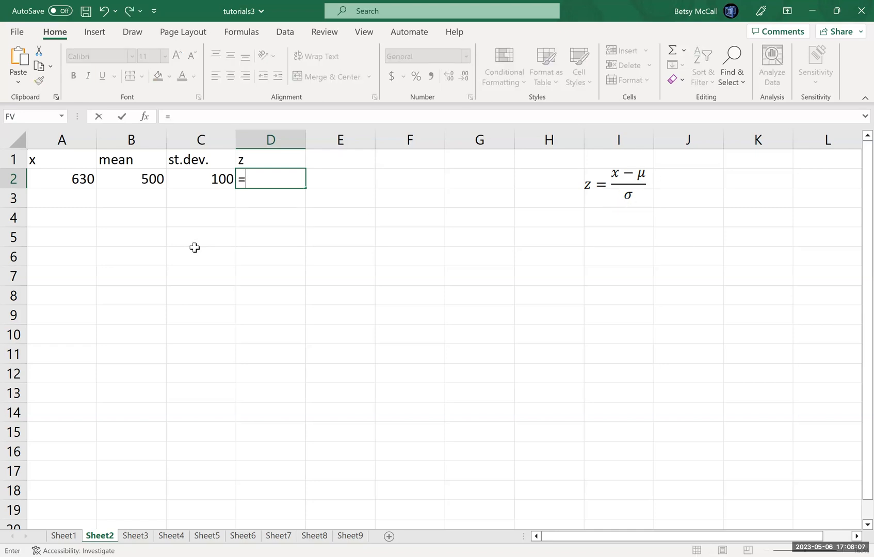
text(()
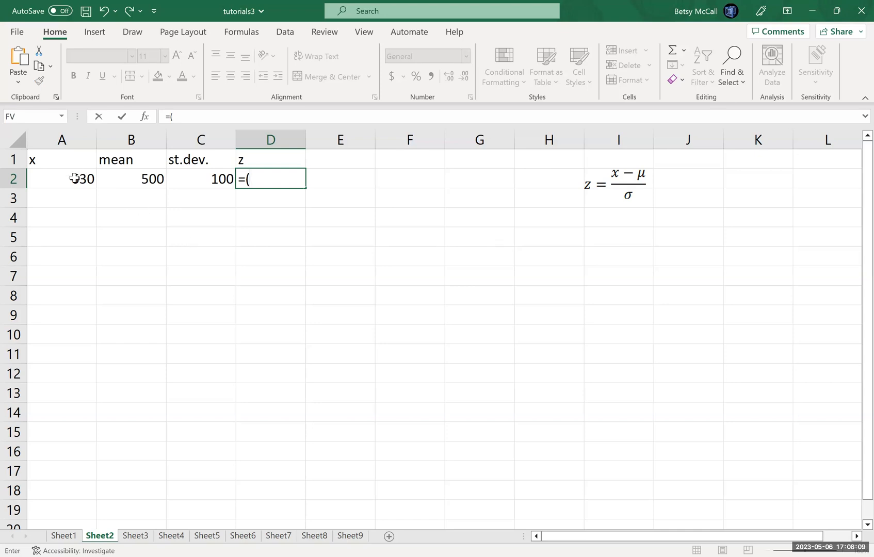
click(62, 179)
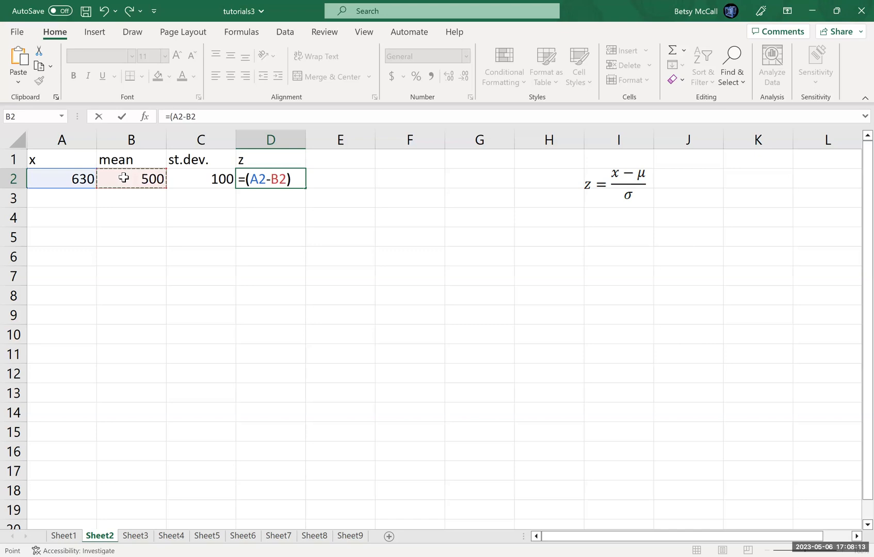
text(/)
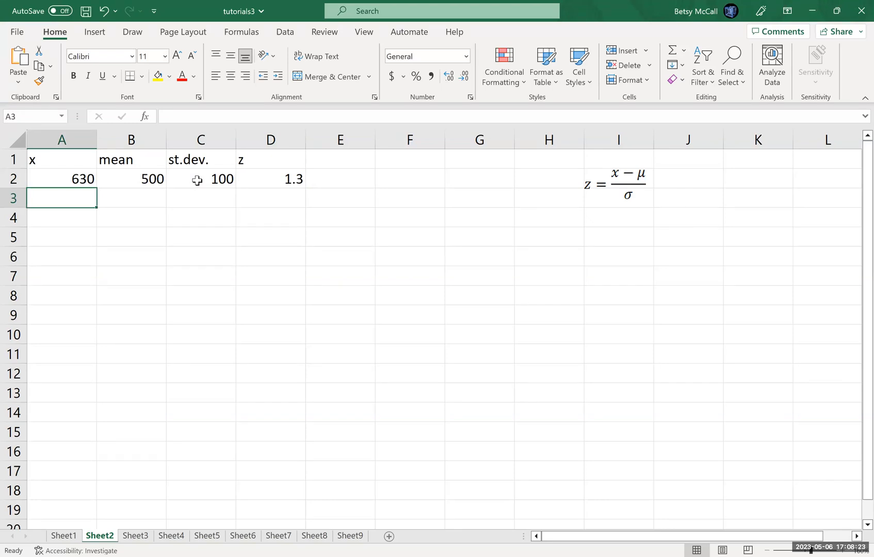
Label rows SAT and ACT in column E and enter ACT score 28, mean 21, st.dev. 5 in row 3.
click(340, 178)
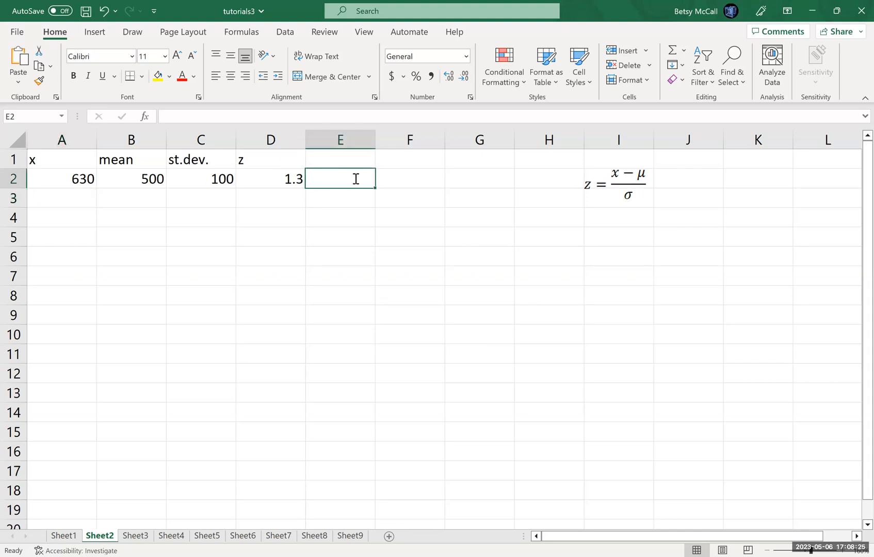
text(SAT)
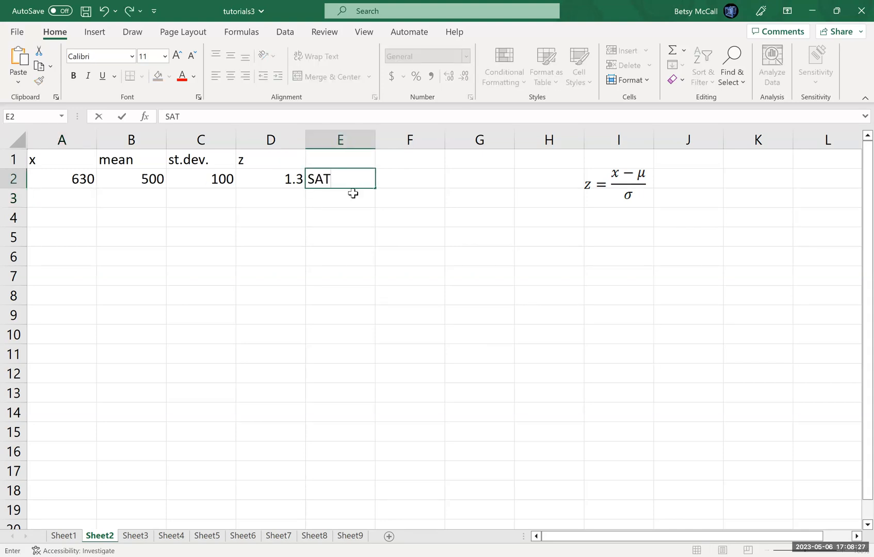
text(ACT)
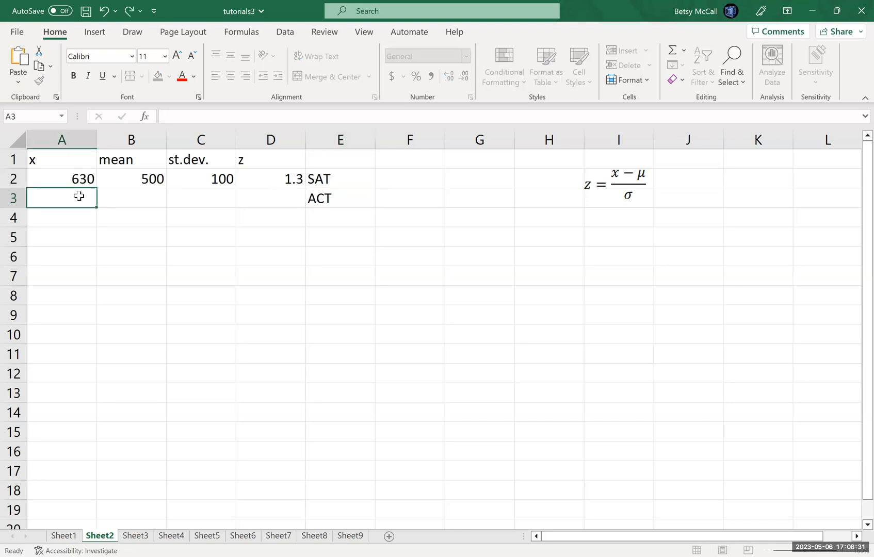
text(28)
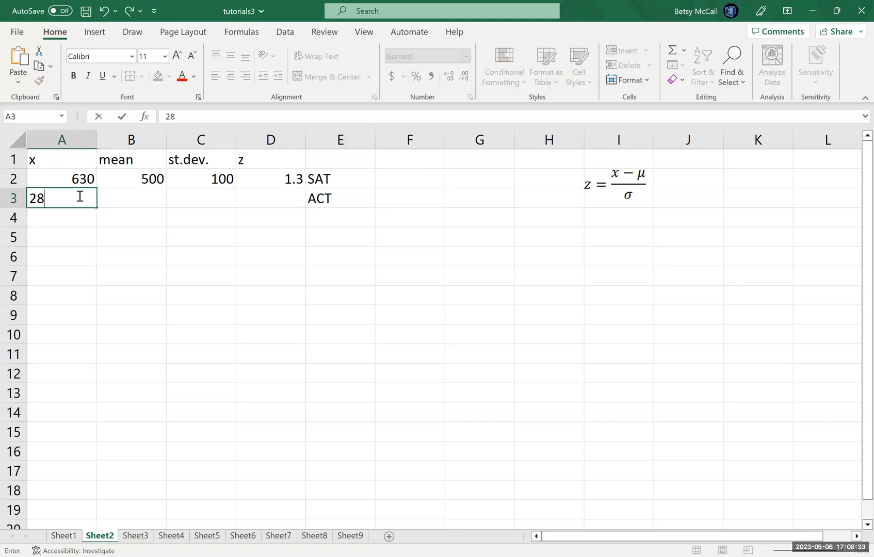
key(tab)
text(21)
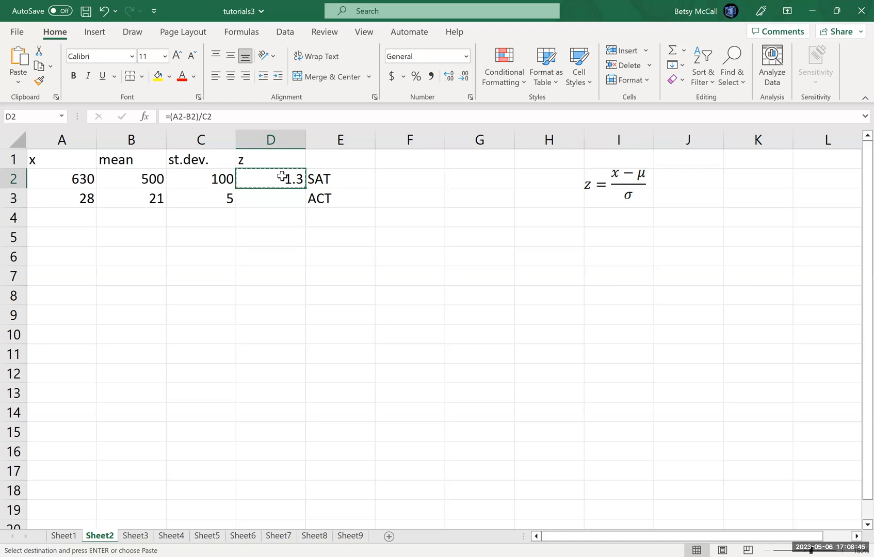
Paste the z-score formula into D3 as =(A3-B3)/C3, giving 1.4 for the ACT.
click(271, 198)
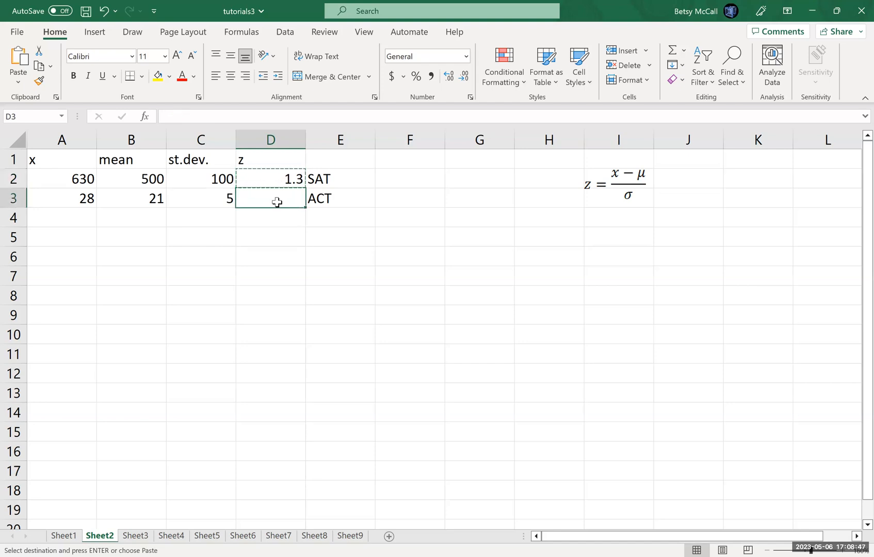
key(ctrl+v)
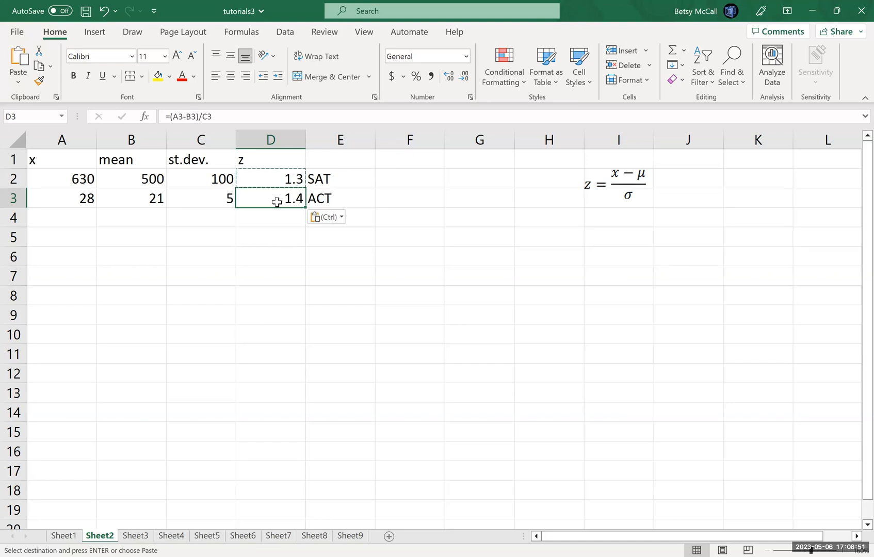
mouse_move(184, 116)
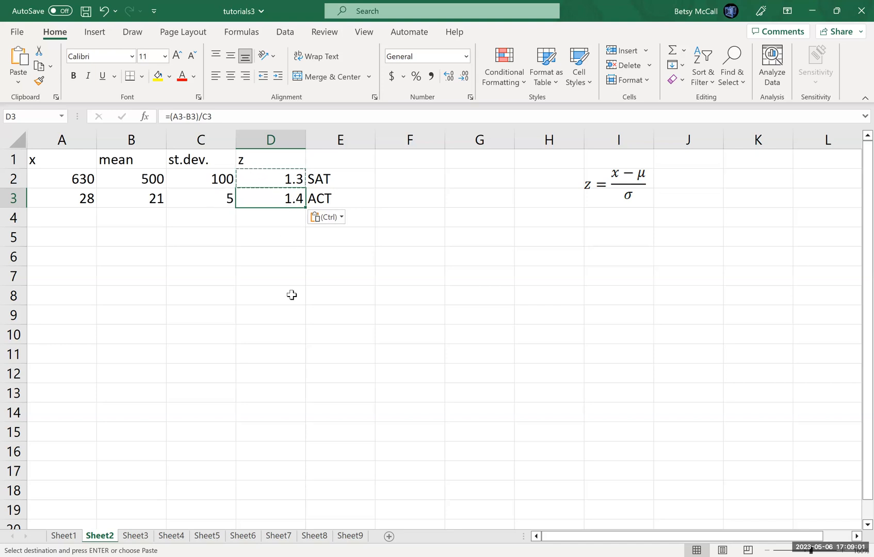
mouse_move(298, 258)
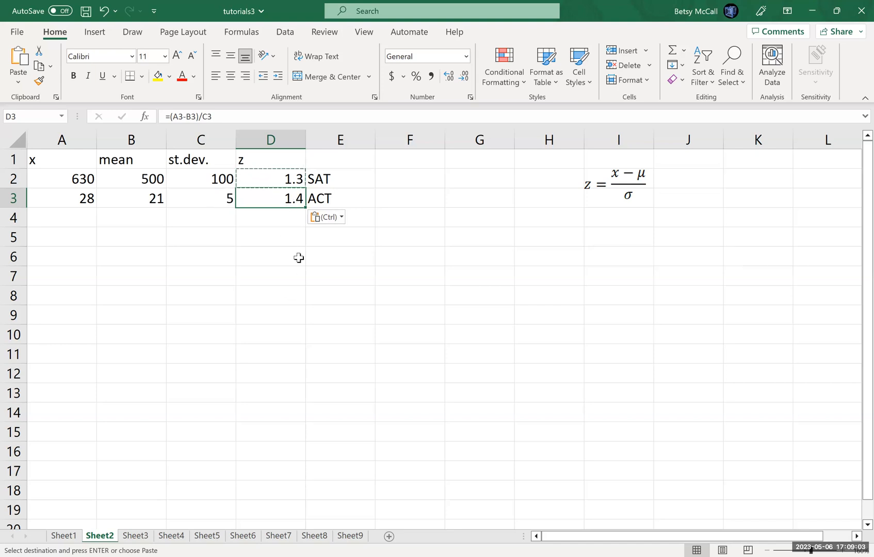
mouse_move(288, 252)
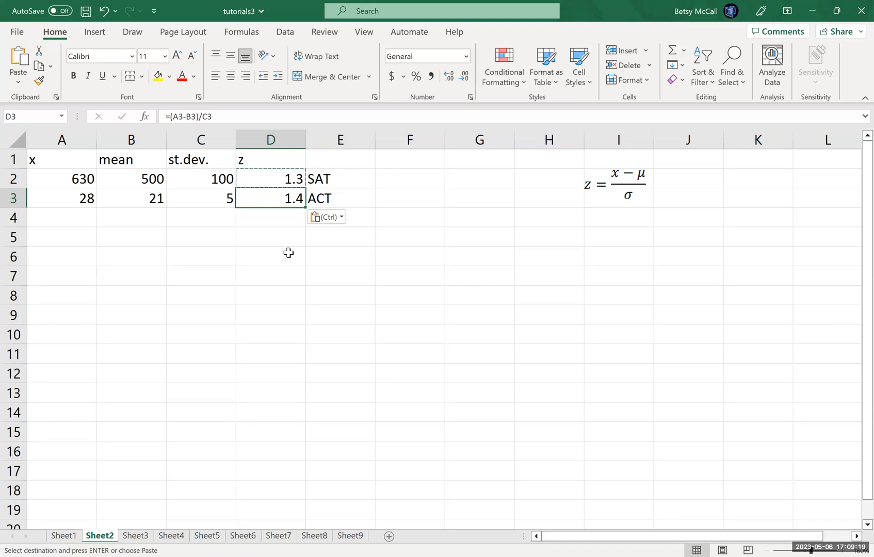
mouse_move(429, 502)
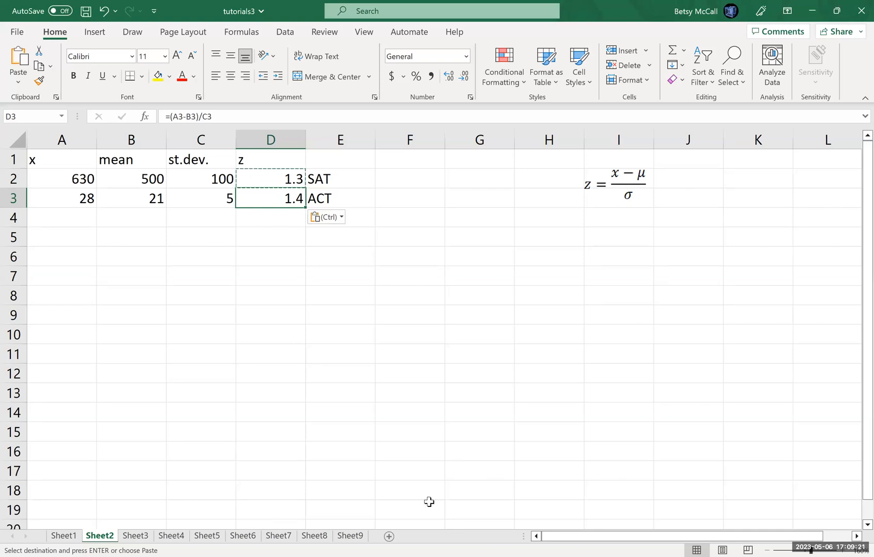
mouse_move(504, 26)
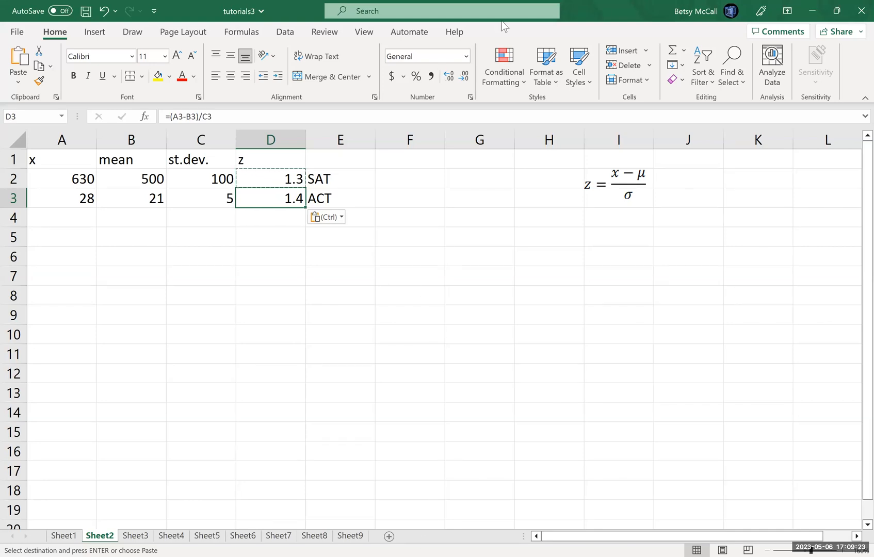
mouse_move(512, 29)
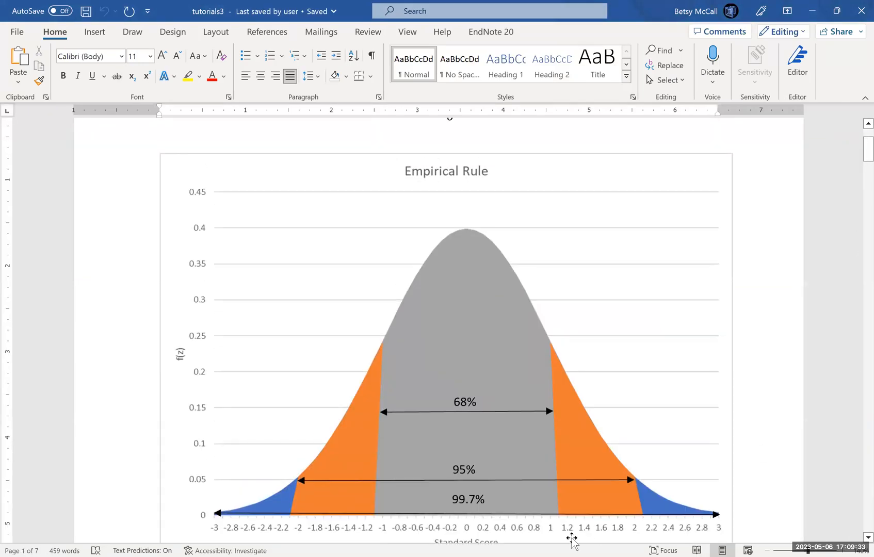
mouse_move(578, 486)
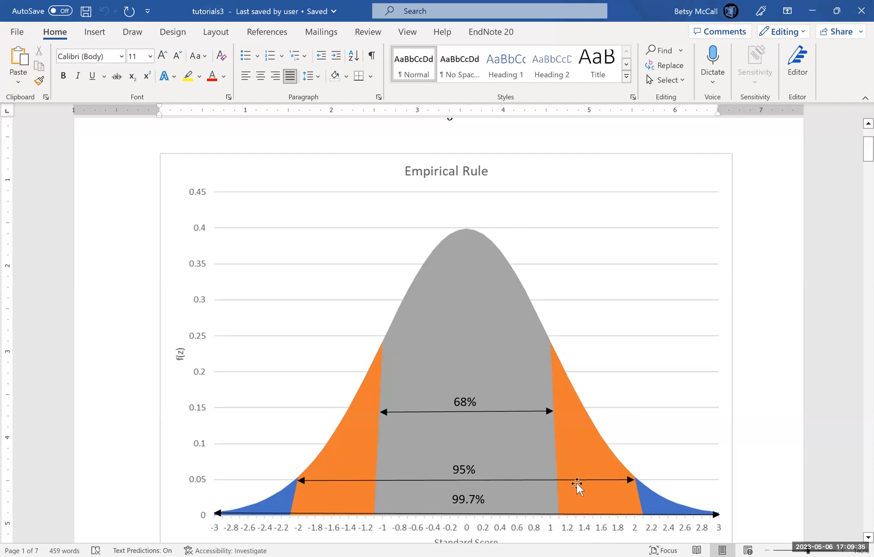
mouse_move(578, 512)
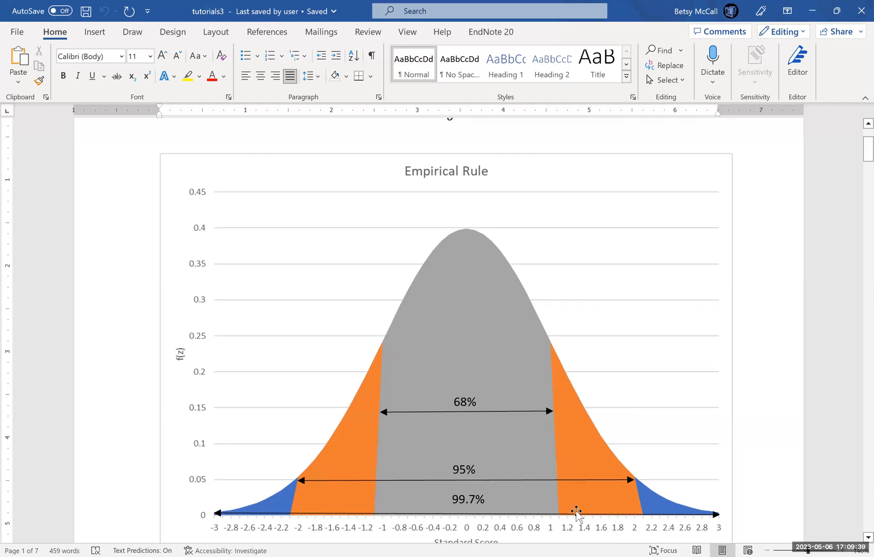
mouse_move(577, 518)
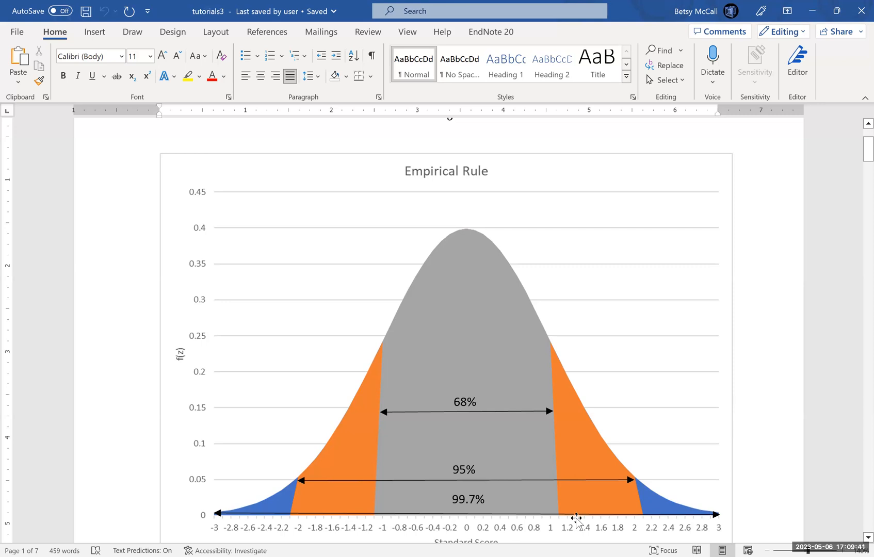
mouse_move(584, 439)
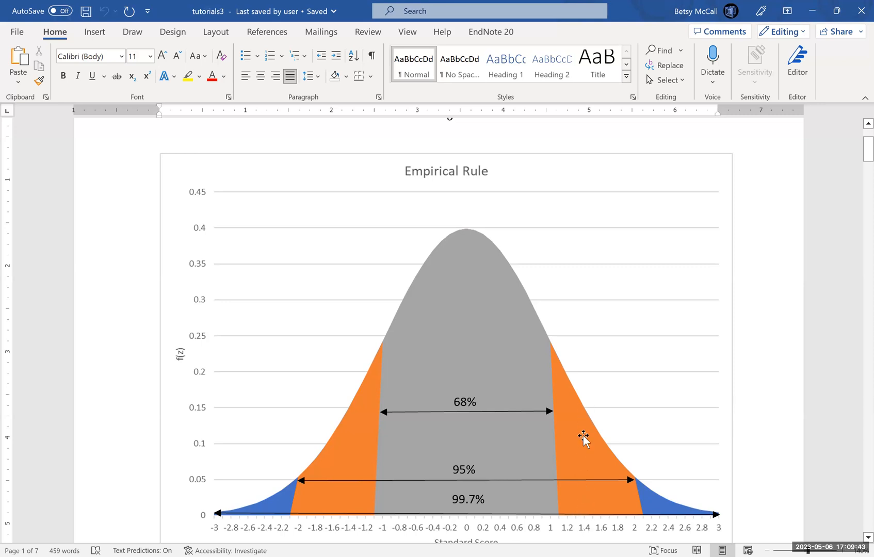
mouse_move(585, 515)
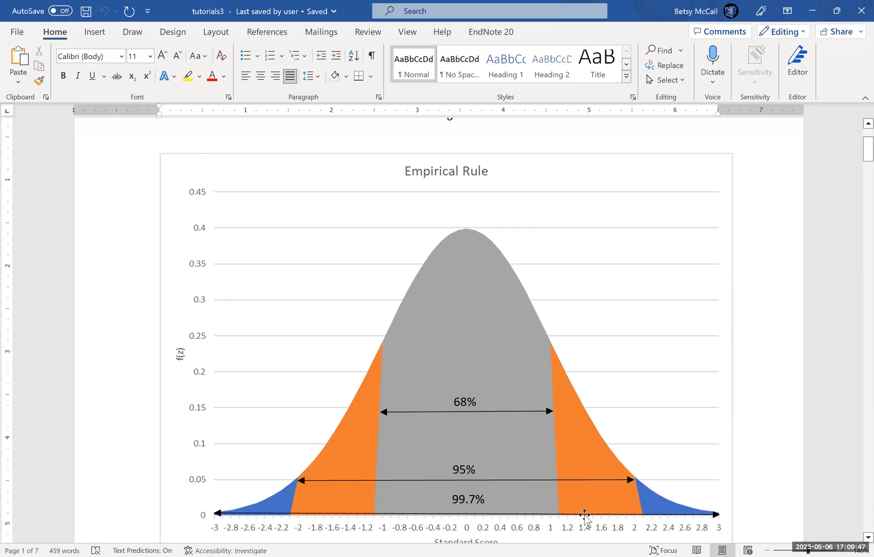
mouse_move(716, 521)
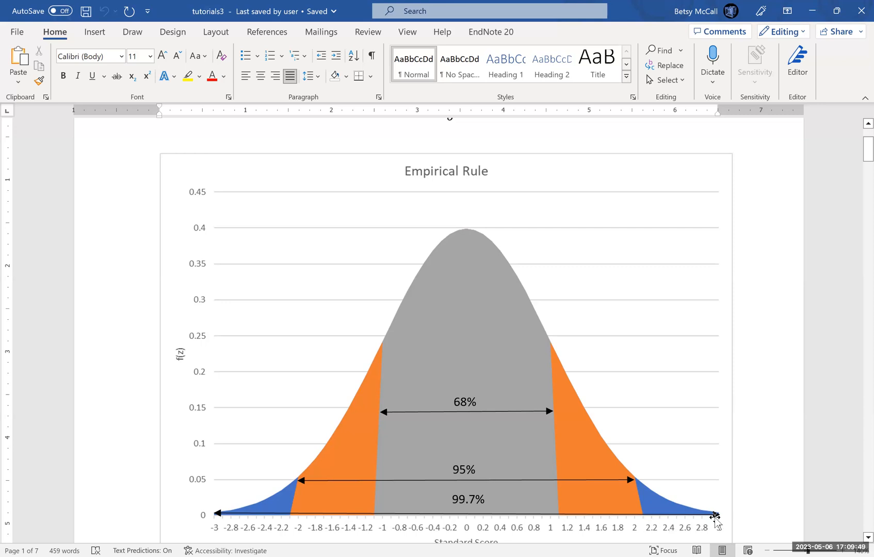
mouse_move(577, 490)
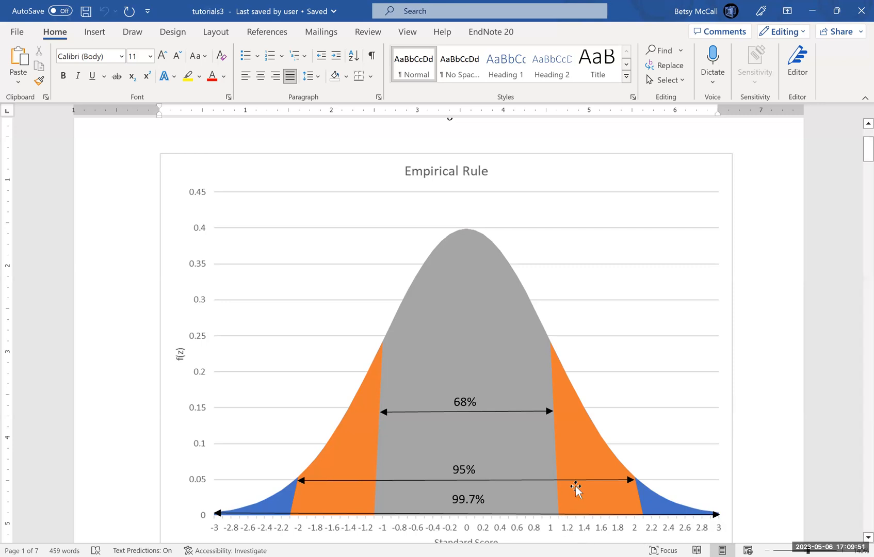
mouse_move(566, 499)
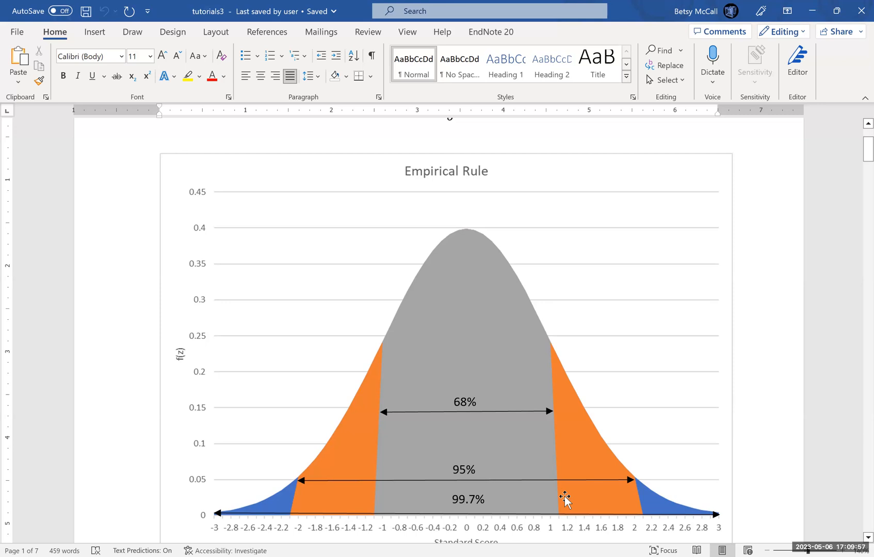
mouse_move(586, 514)
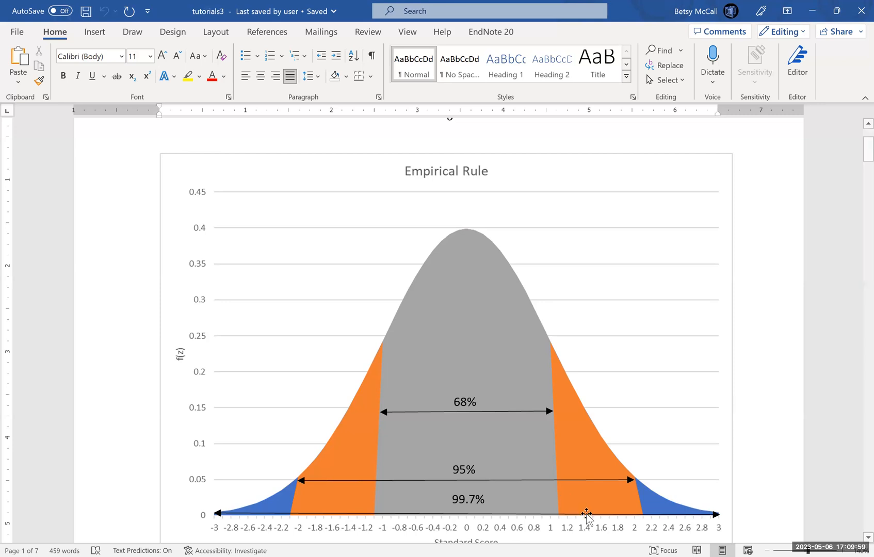
mouse_move(584, 519)
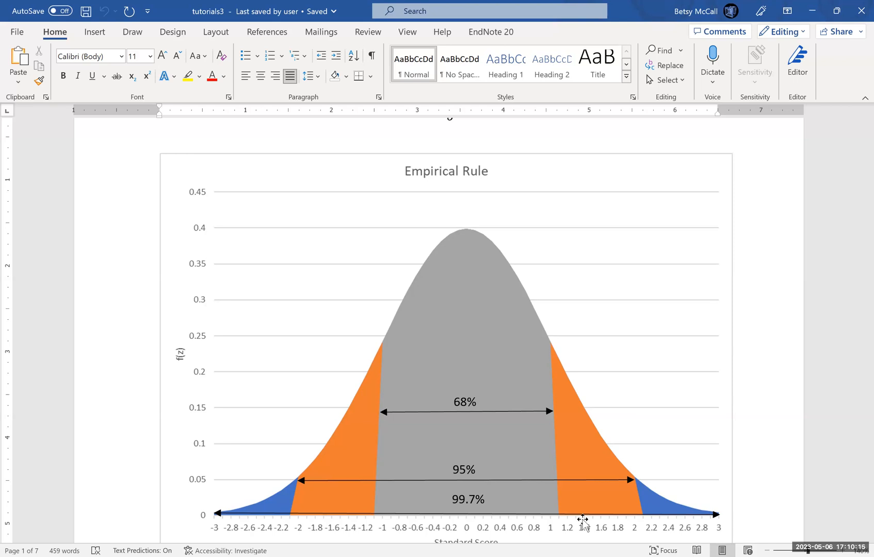
mouse_move(734, 273)
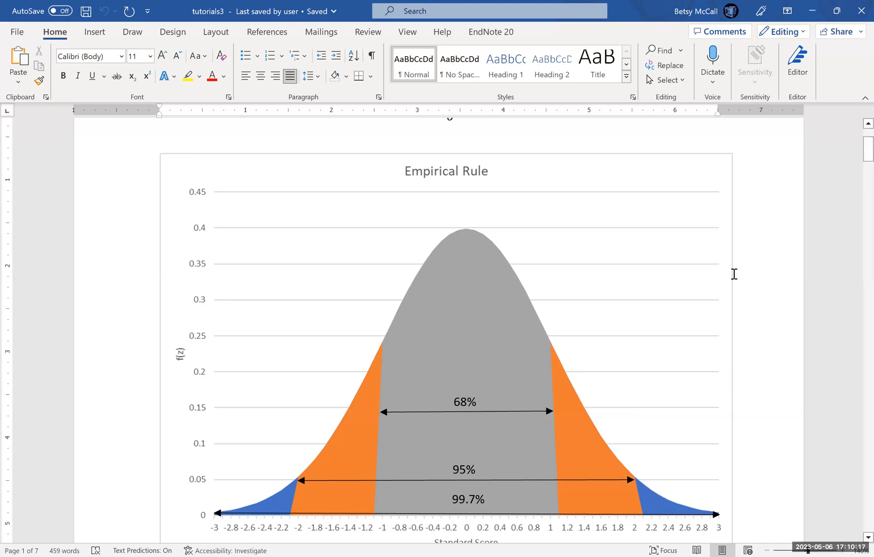
mouse_move(460, 64)
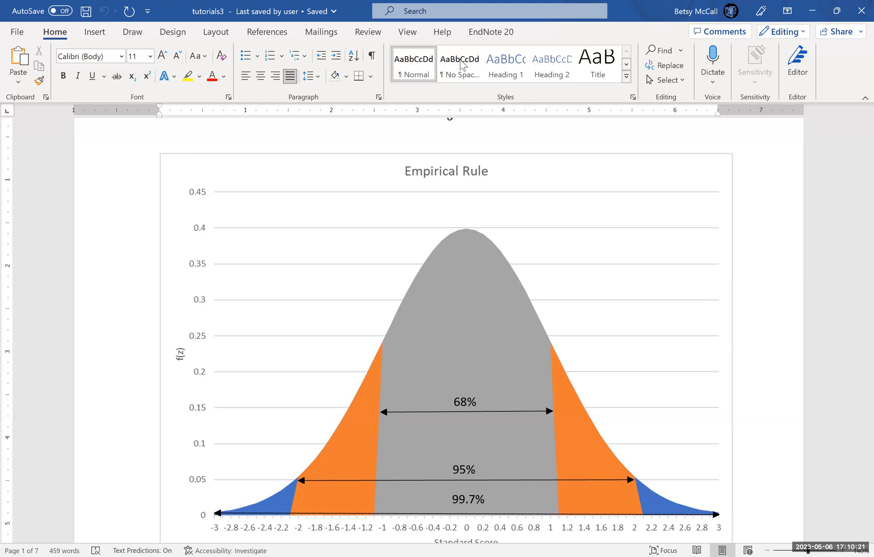
mouse_move(684, 70)
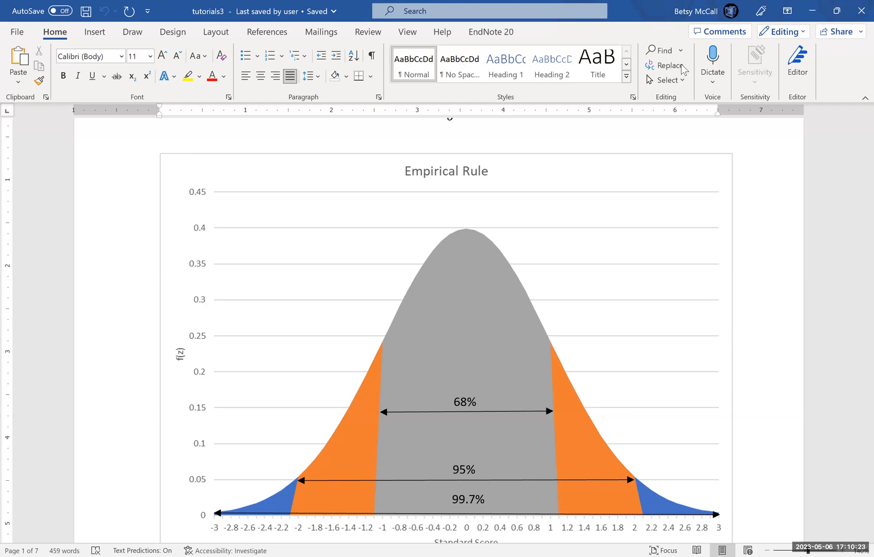